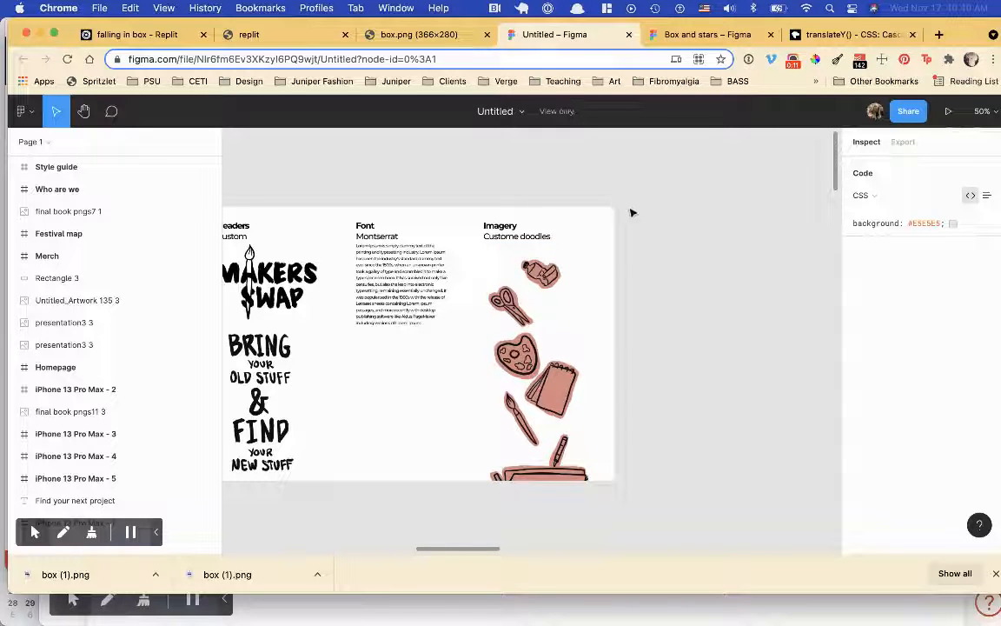
mouse_move(533, 226)
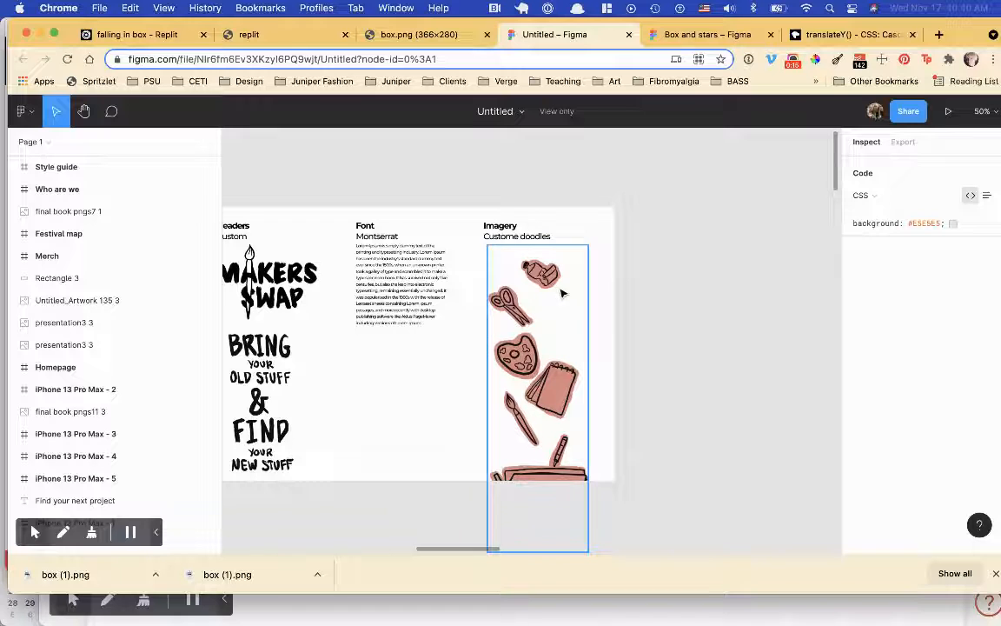
Step: In Figma's Box and stars design, read the box (366×280) and stars (242.49×418.55) group sizes
left_click(669, 469)
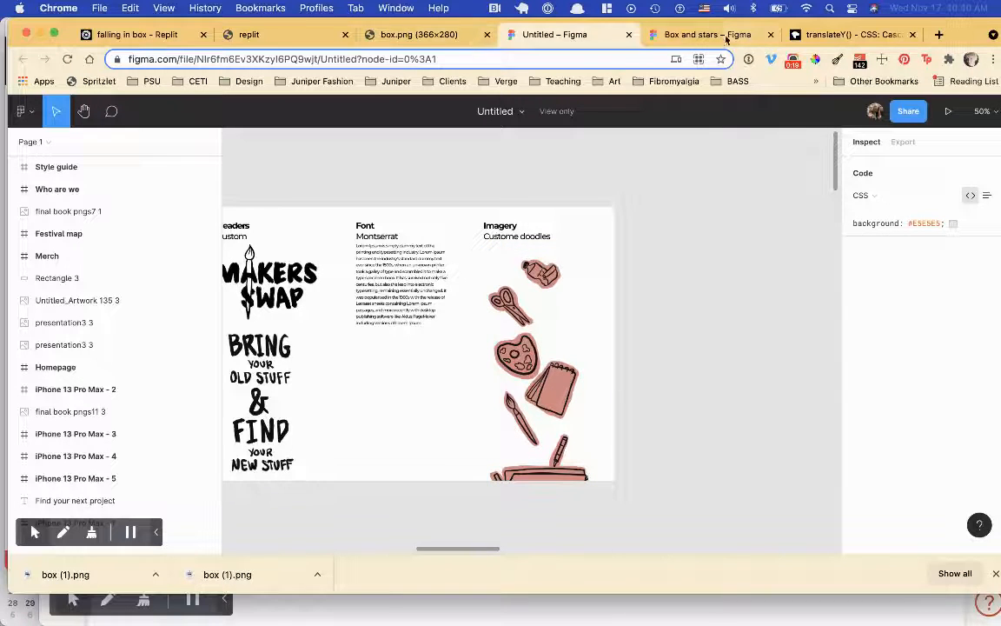
left_click(707, 34)
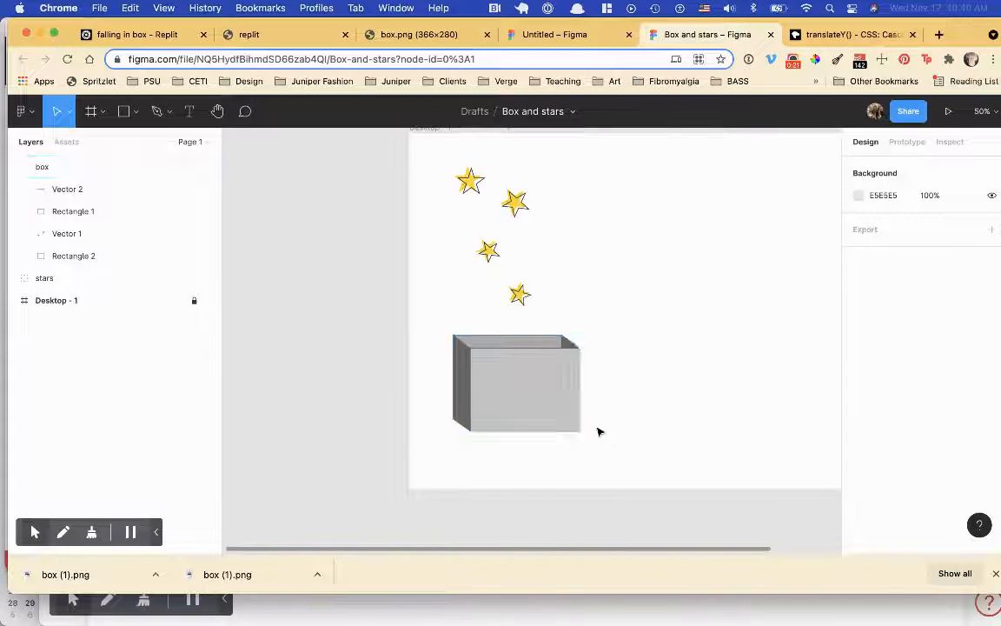
mouse_move(607, 375)
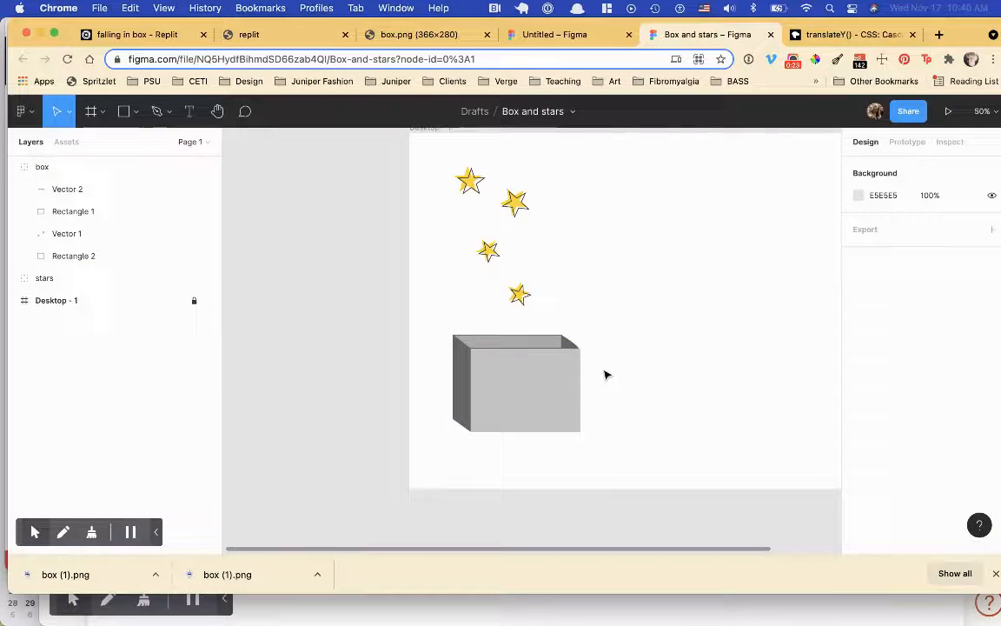
left_click(516, 382)
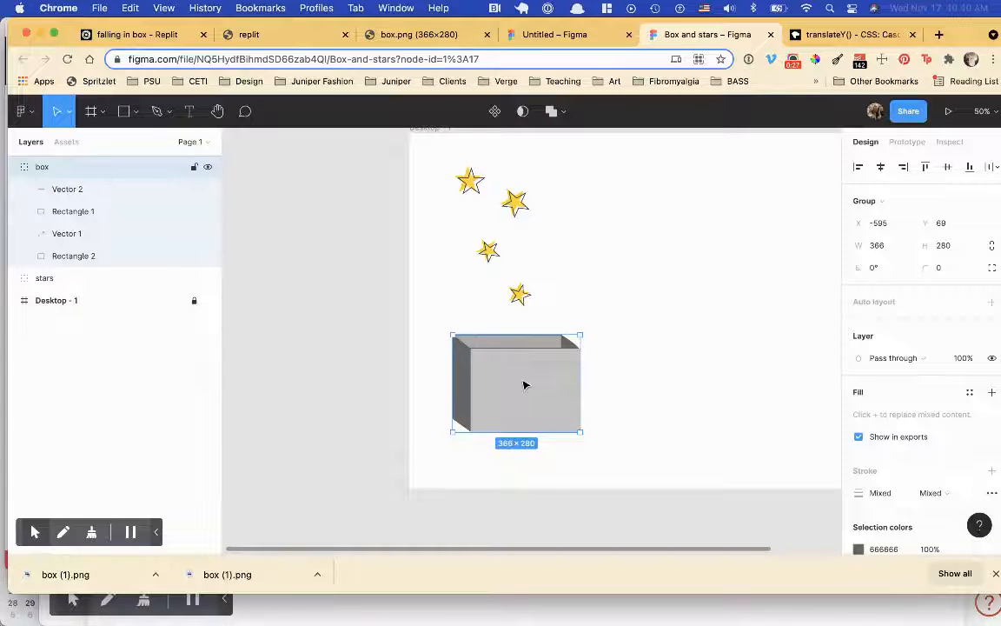
mouse_move(586, 372)
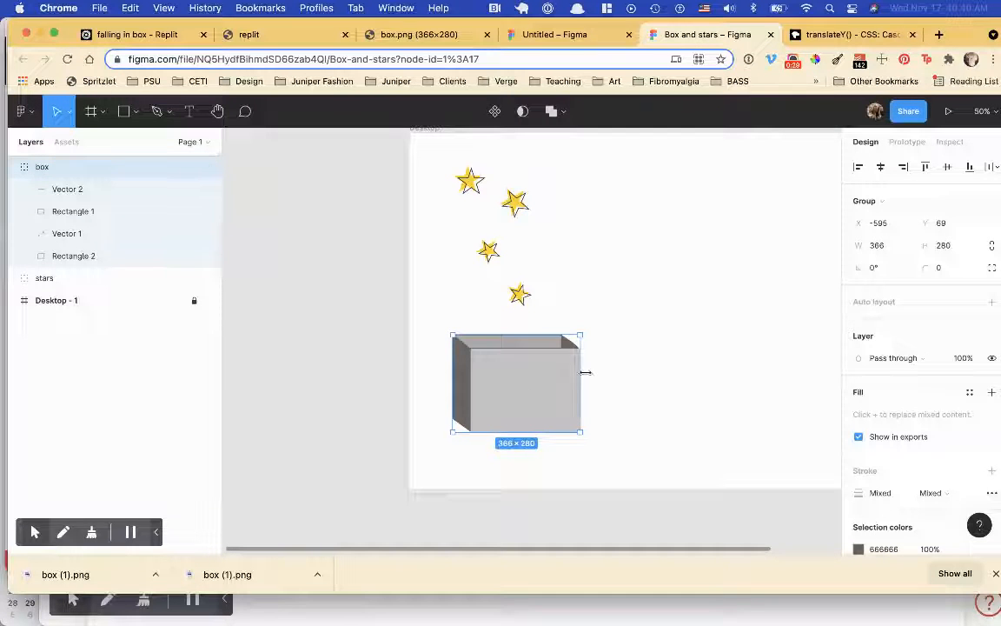
mouse_move(589, 386)
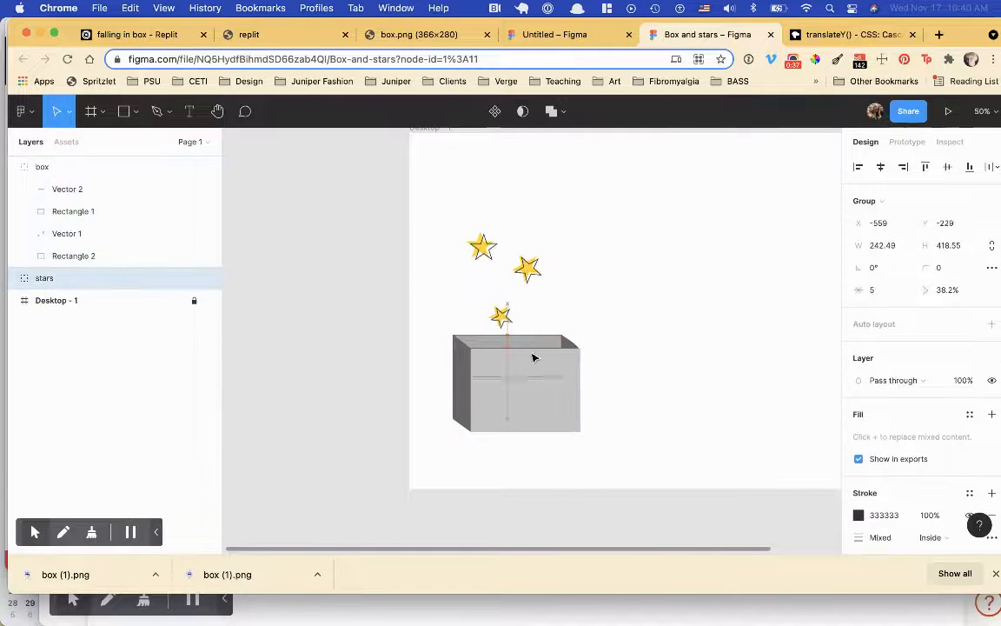
left_click(585, 197)
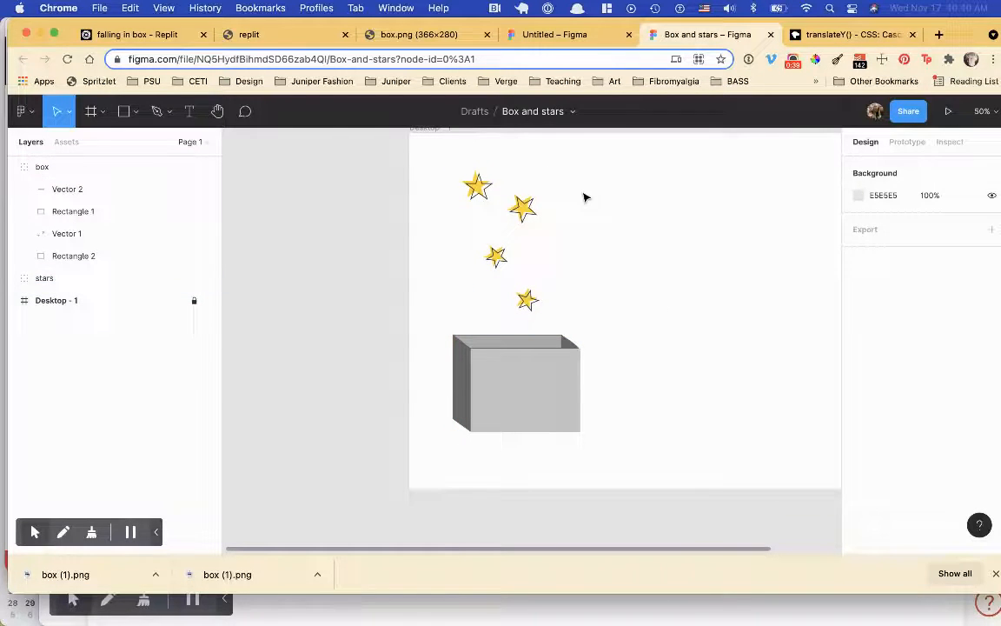
left_click(44, 278)
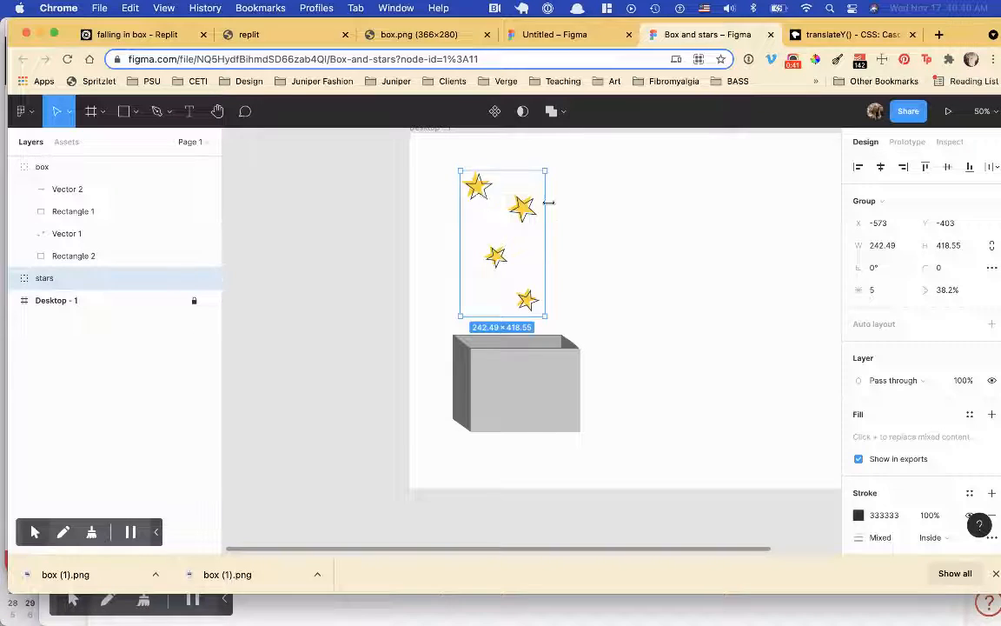
left_click(515, 382)
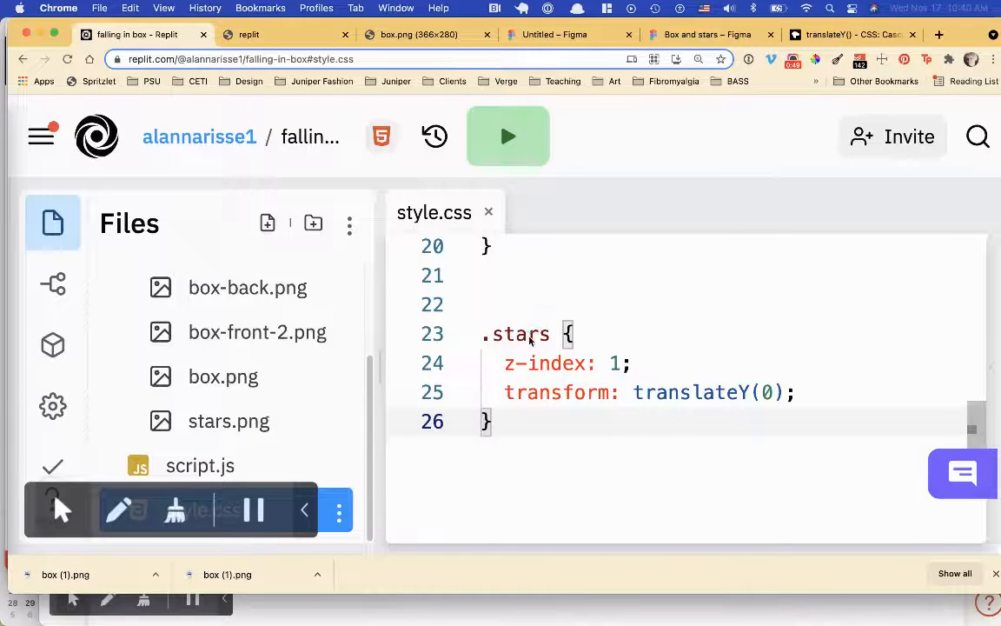
Step: Open index.html and select the card div with the stars, box-front and box-back images
key("ctrl+minus")
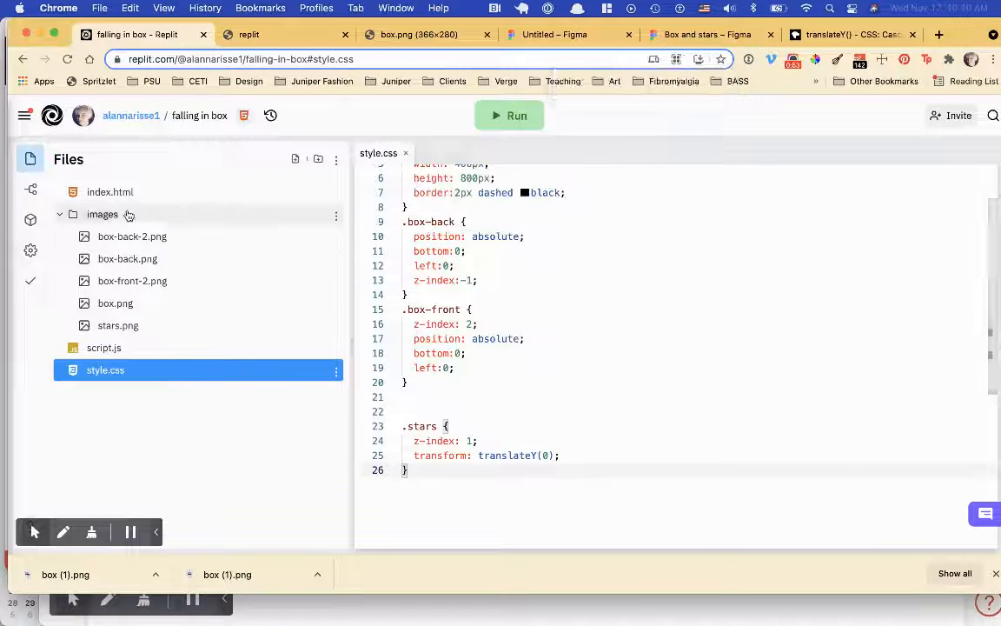
left_click(109, 191)
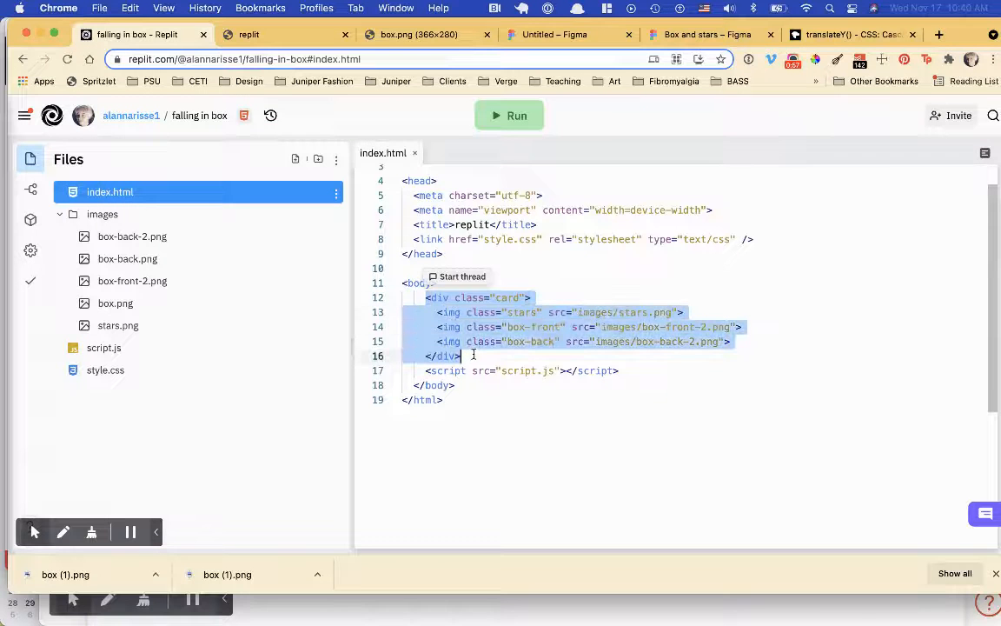
left_click(503, 357)
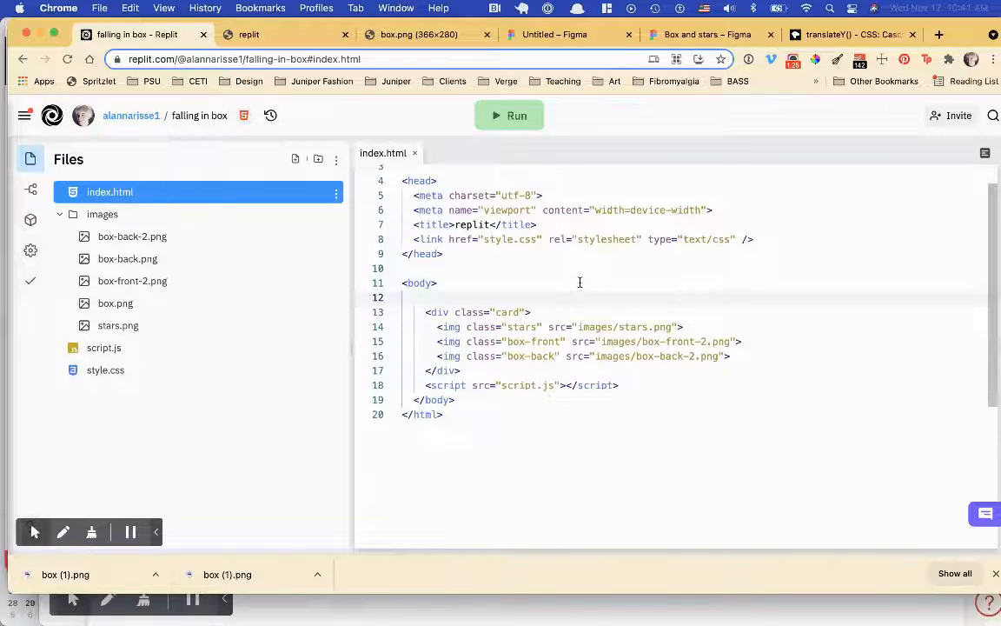
Step: Add the paragraph 'This is a paragraph to make some space above the box' after <body>
type("<p>This is")
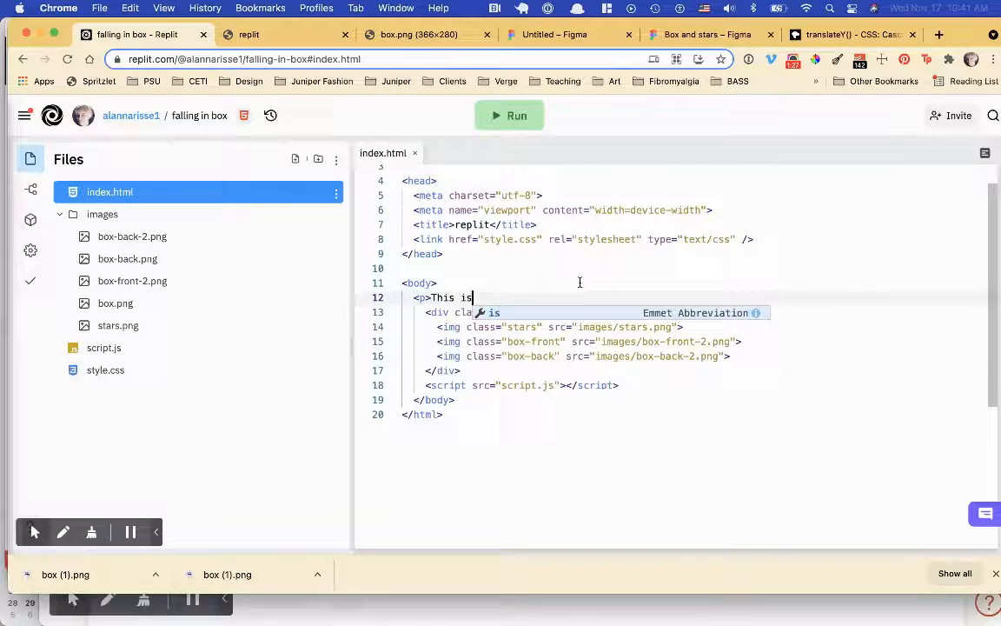
type("a paragraph to")
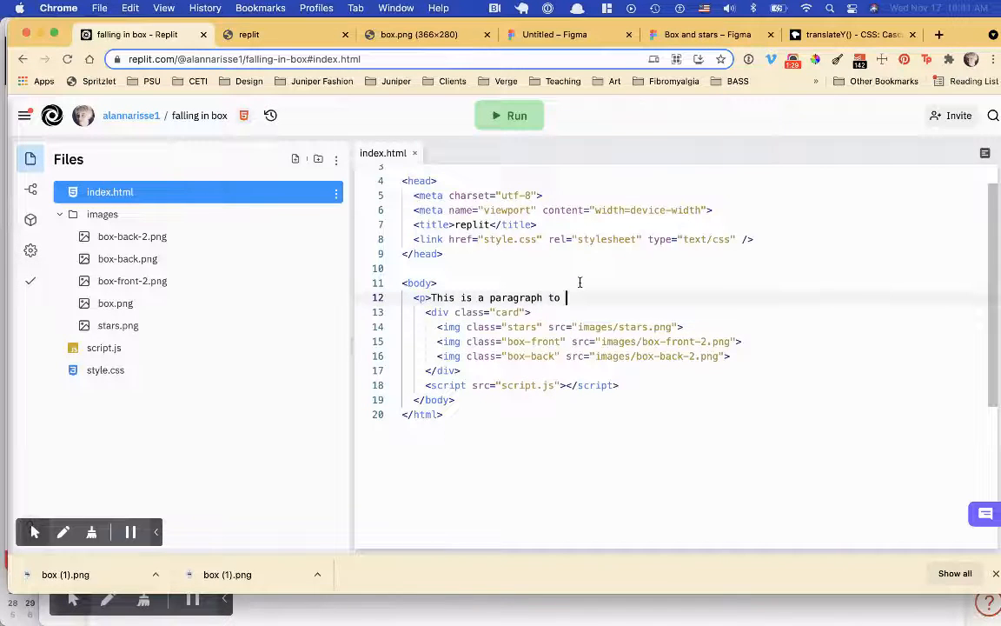
type("make some spa")
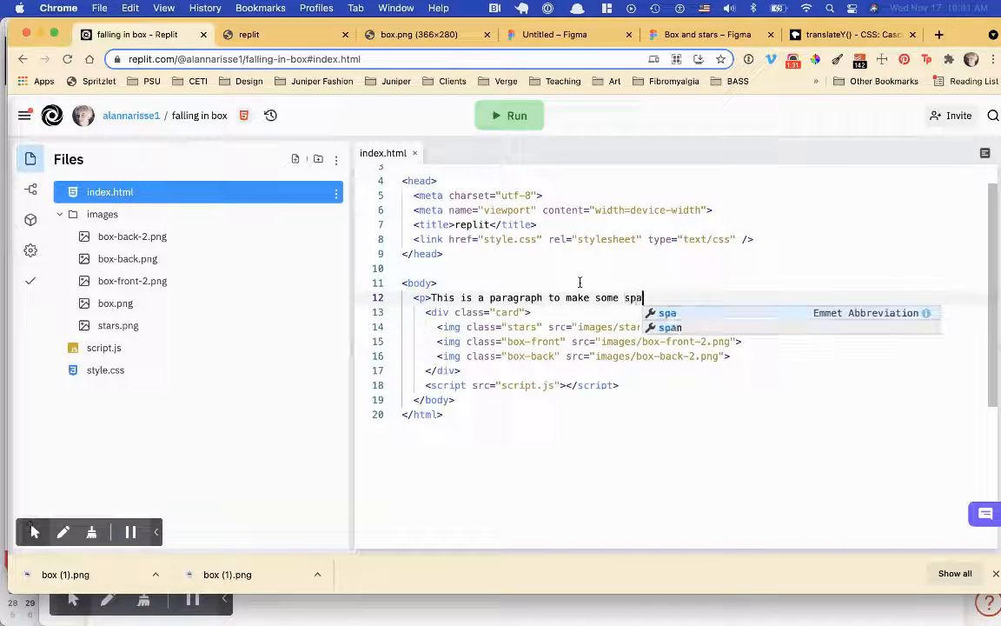
type("ce above the box</p>")
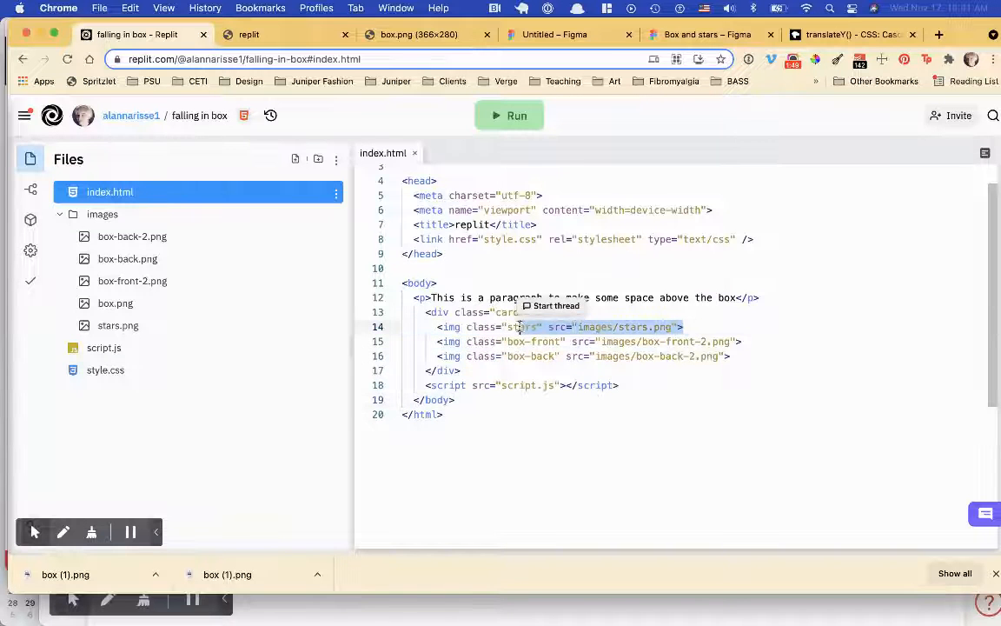
Step: Read through the .card, .box-back, .box-front and .stars rules in style.css
left_click(105, 370)
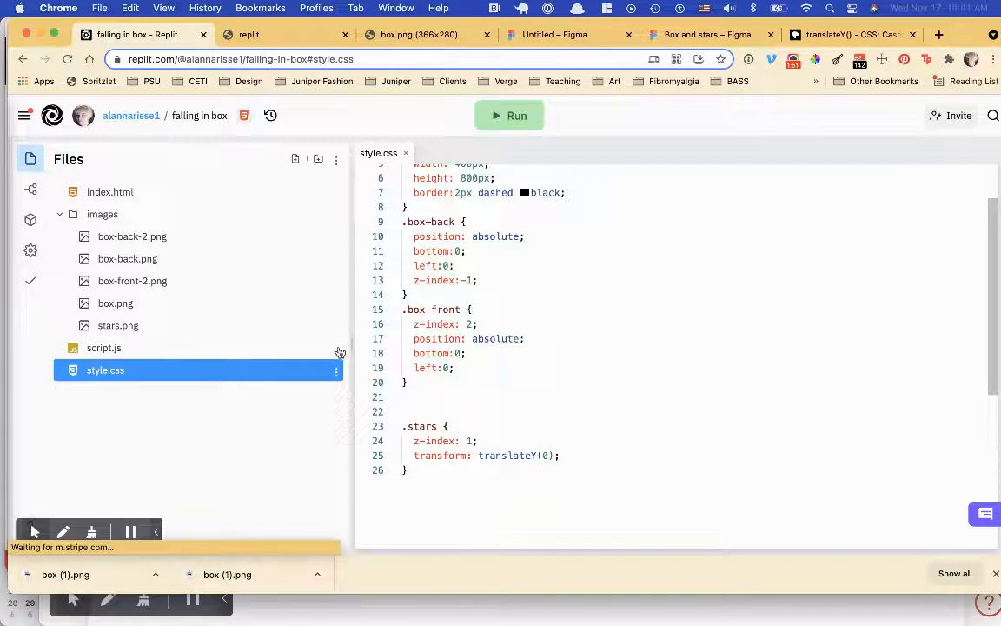
scroll("up", 3)
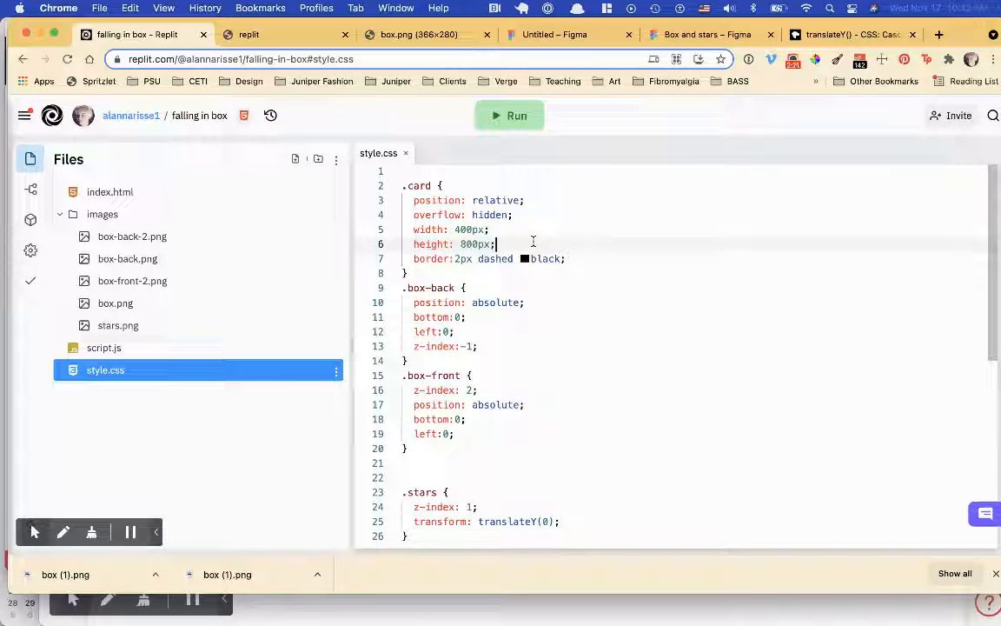
mouse_move(589, 277)
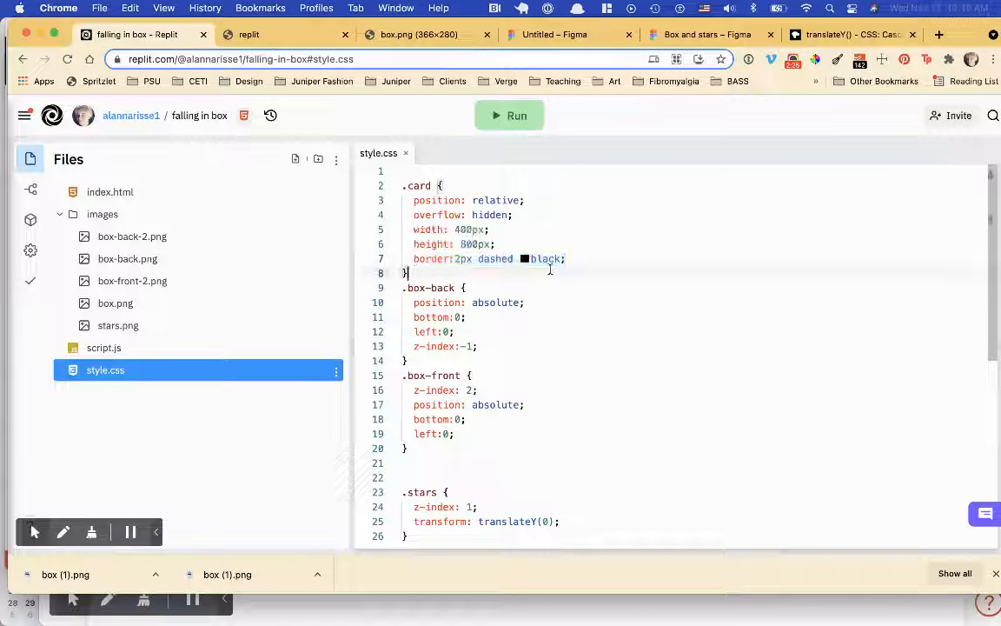
mouse_move(432, 258)
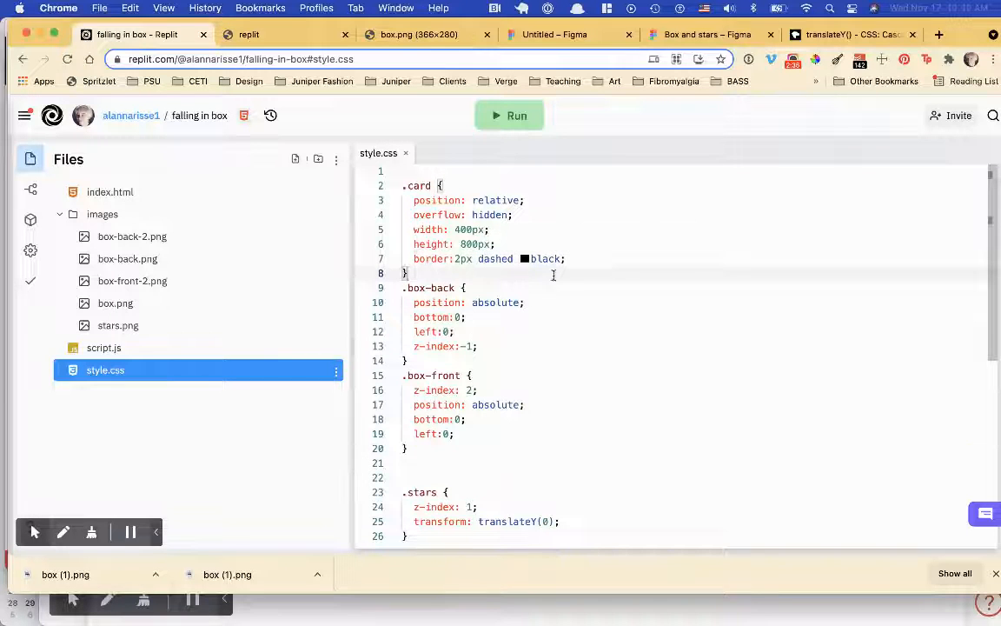
mouse_move(490, 306)
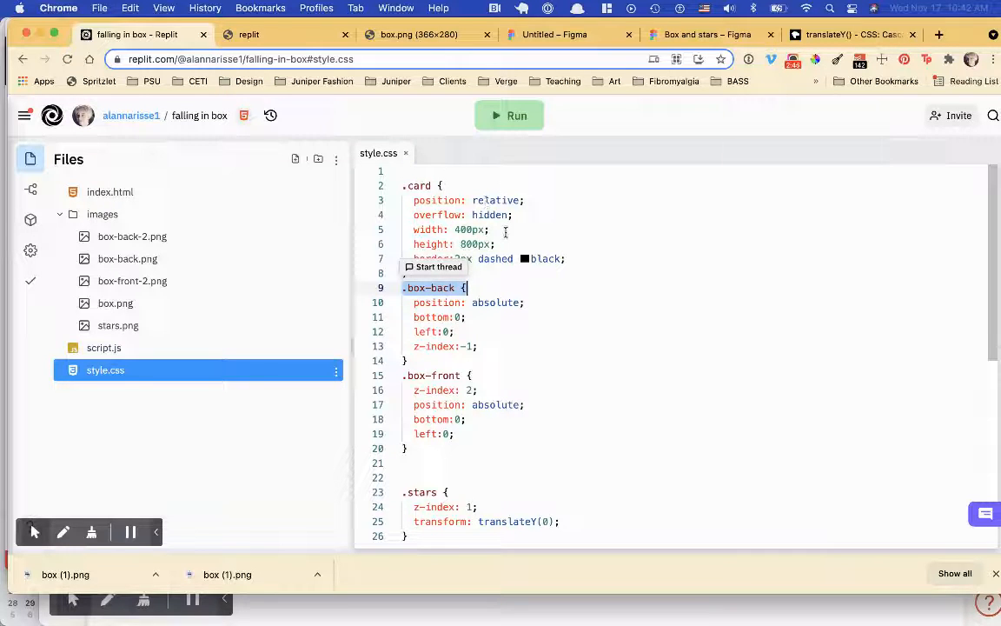
mouse_move(432, 316)
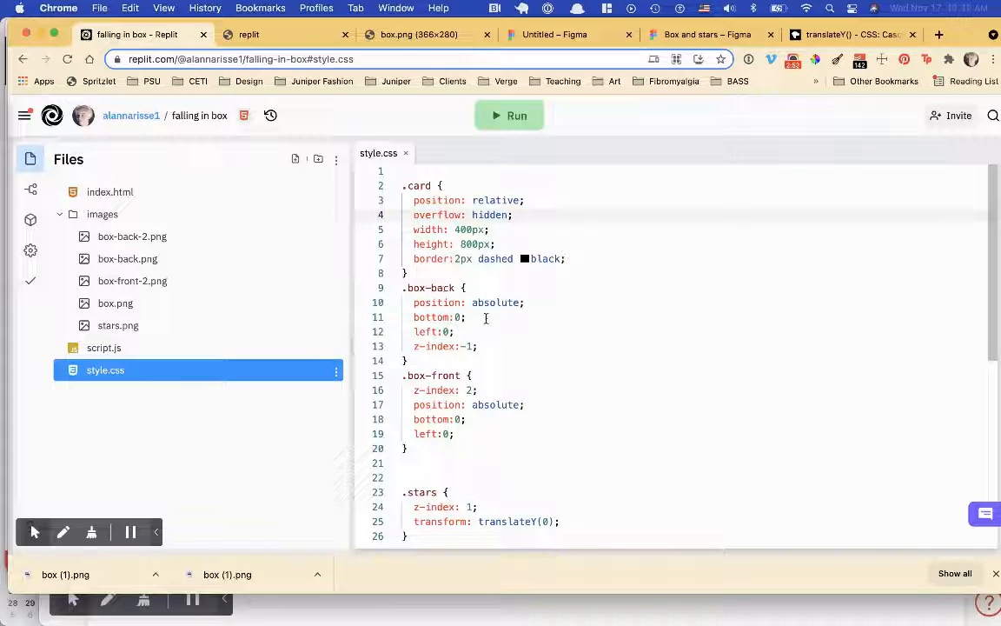
double_click(443, 346)
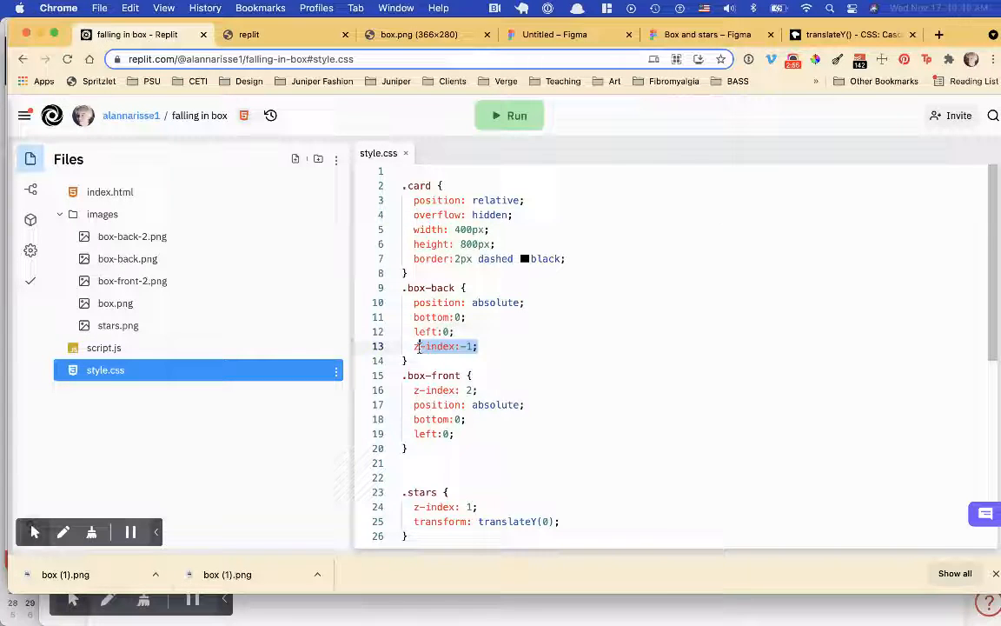
left_click(494, 346)
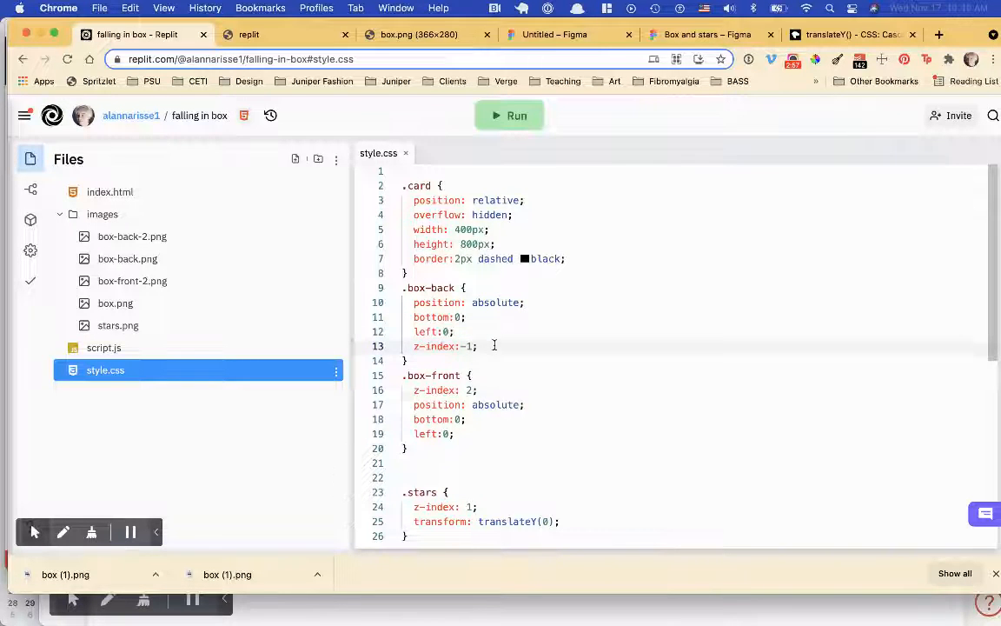
scroll("down", 3)
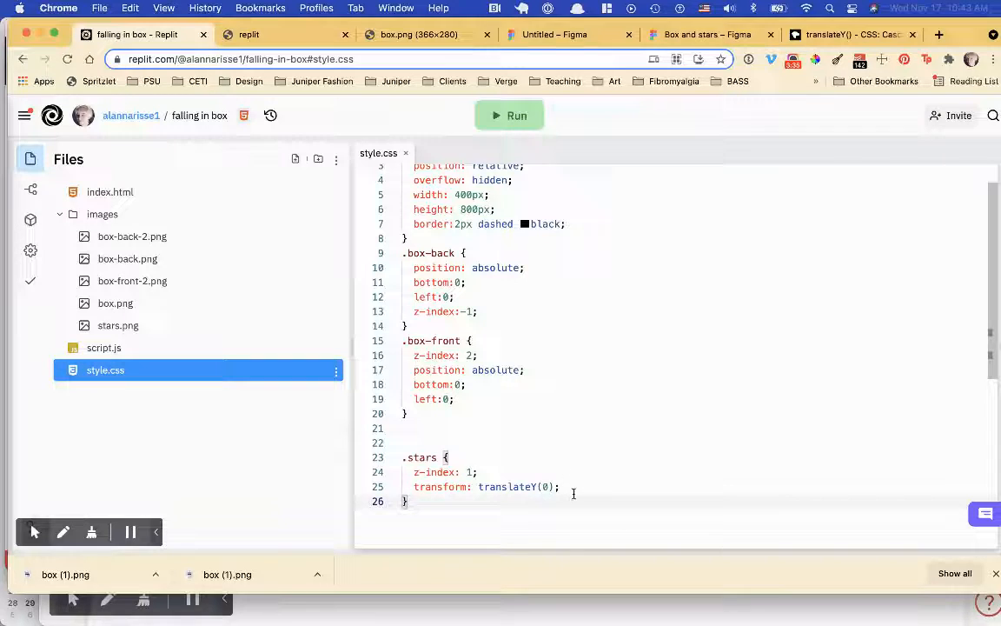
mouse_move(509, 115)
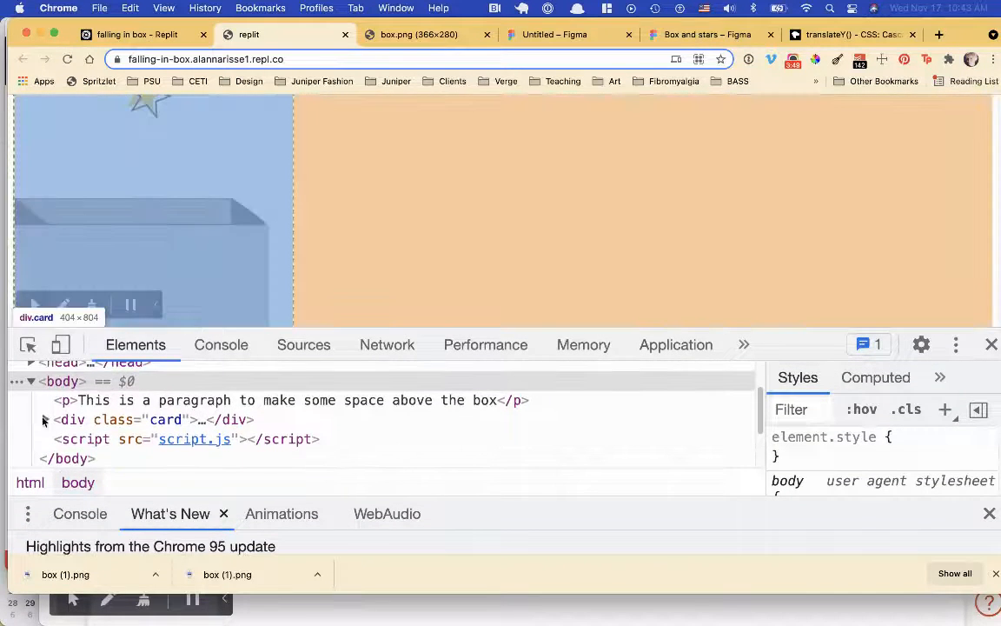
Step: In Chrome DevTools, inspect img.stars and edit its translateY value in Styles
left_click(45, 419)
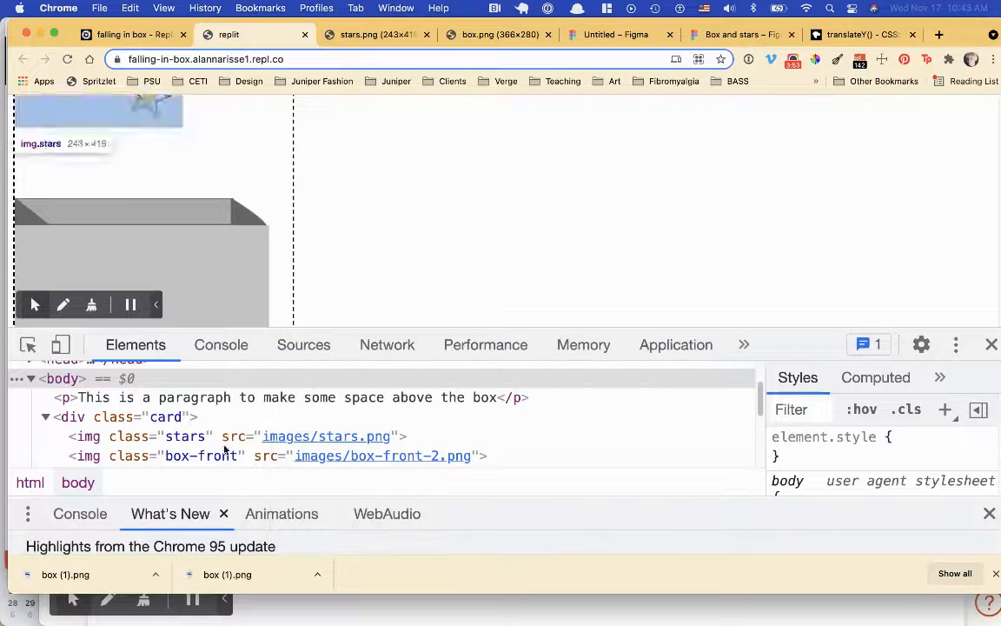
left_click(185, 435)
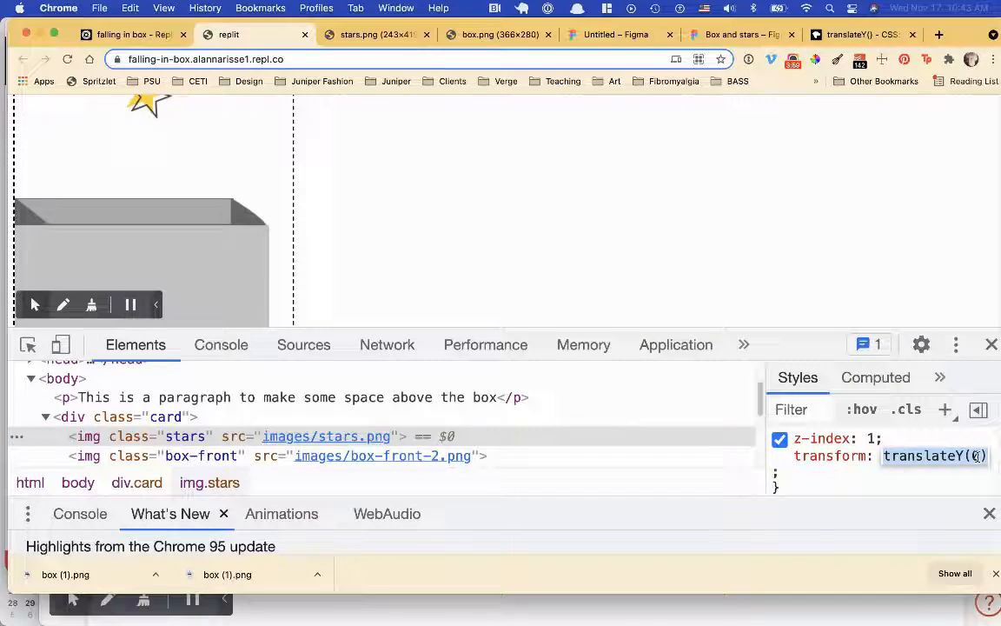
type("400px;")
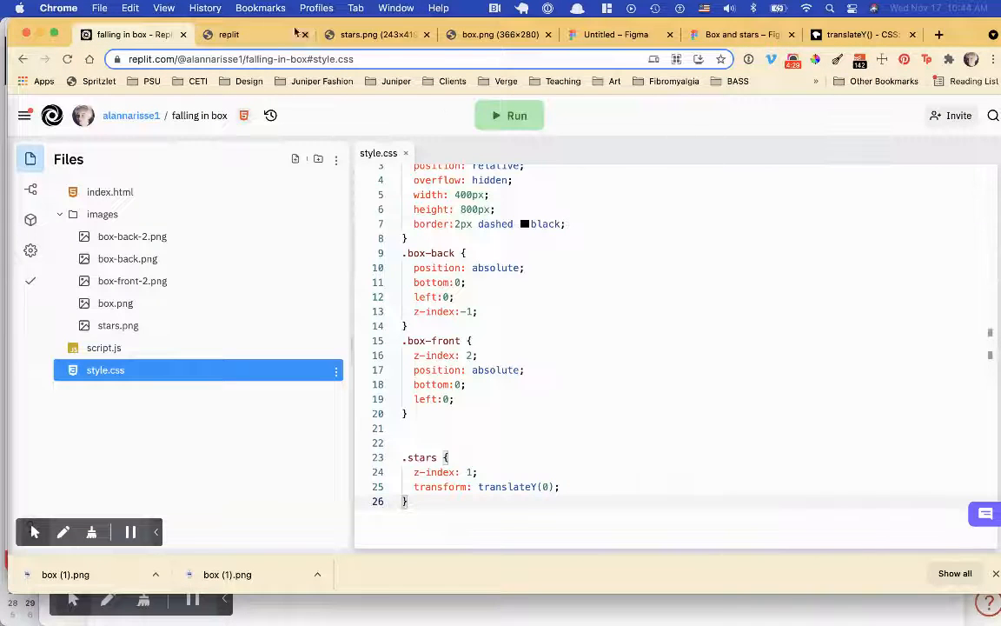
mouse_move(252, 34)
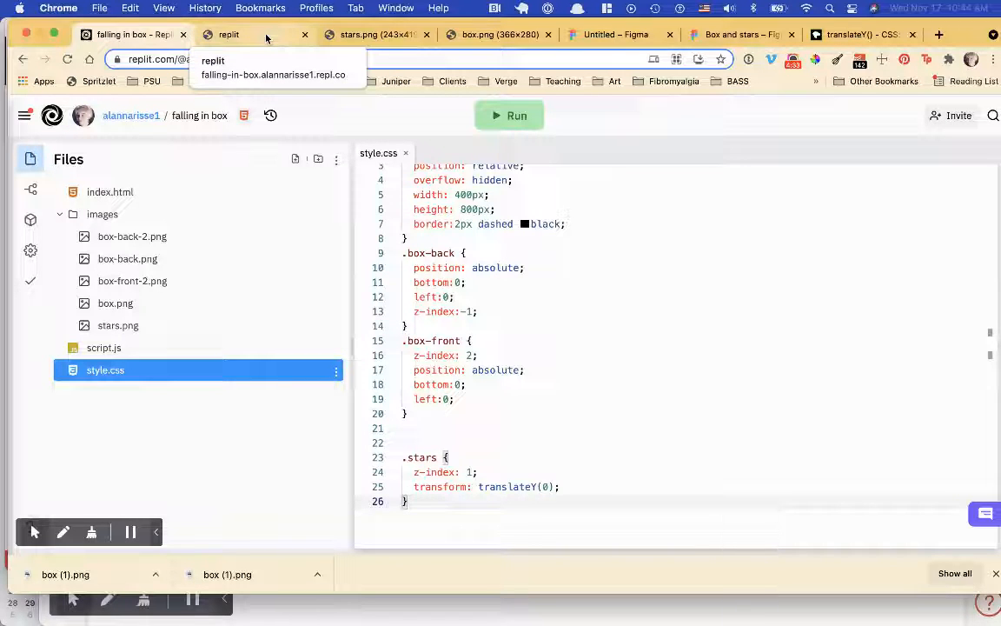
Step: Add animation-name: starfall to the .stars rule
left_click(488, 502)
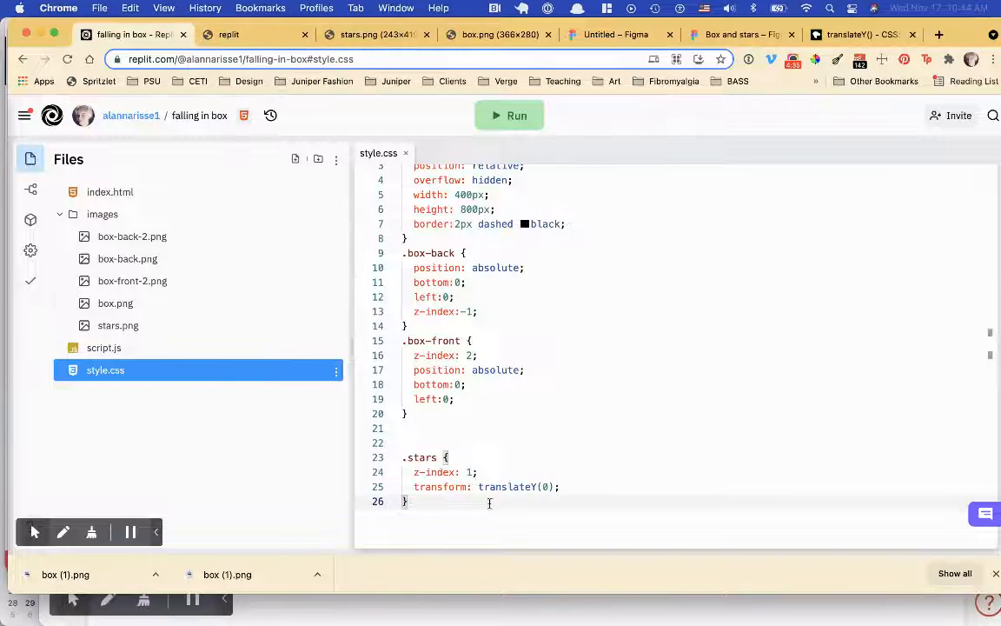
scroll("down", 3)
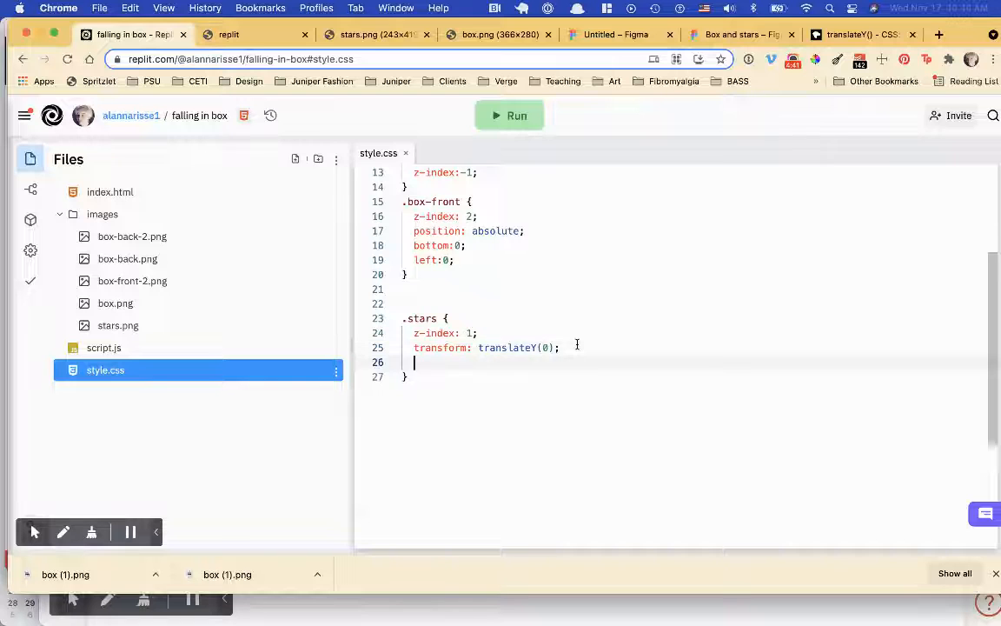
type("animation-name:")
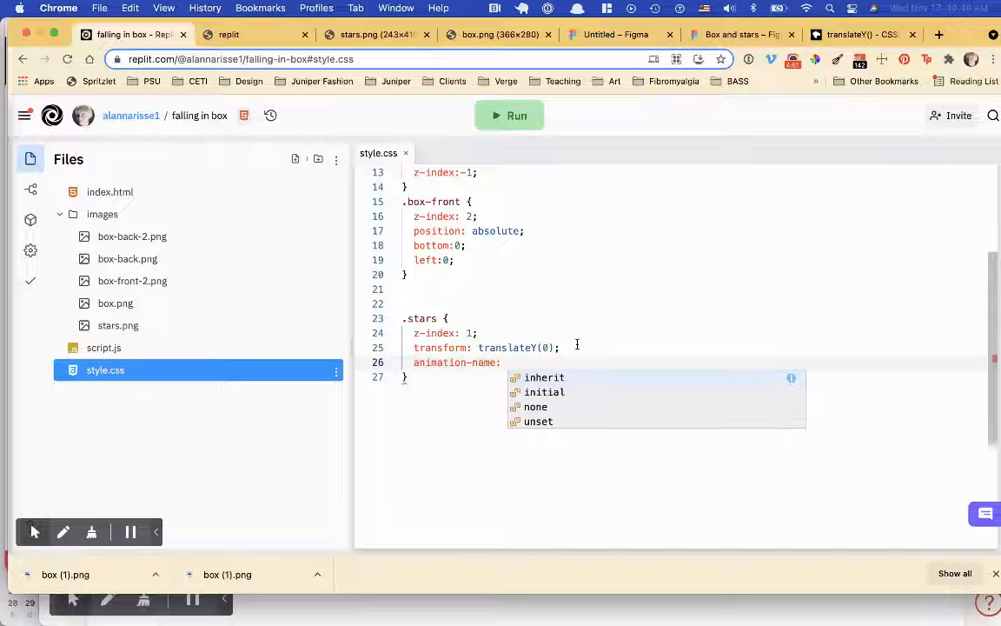
type("sta")
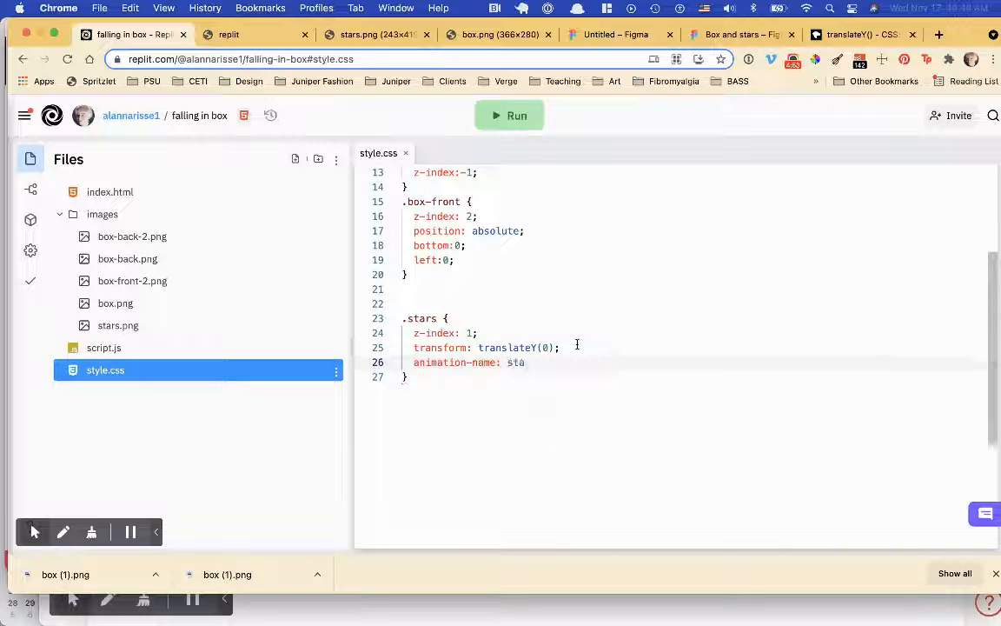
type("f")
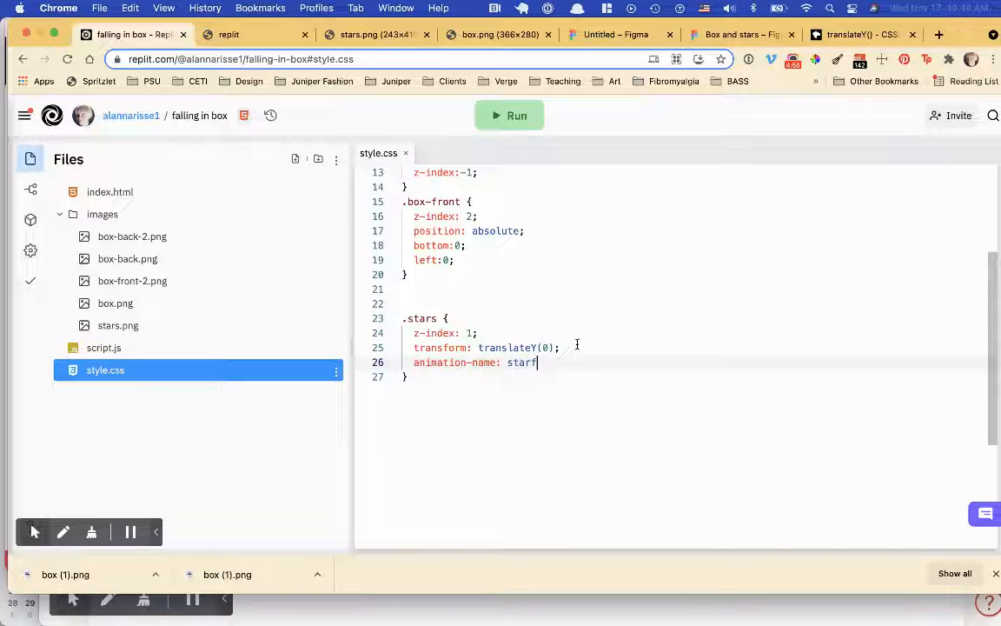
type("all;")
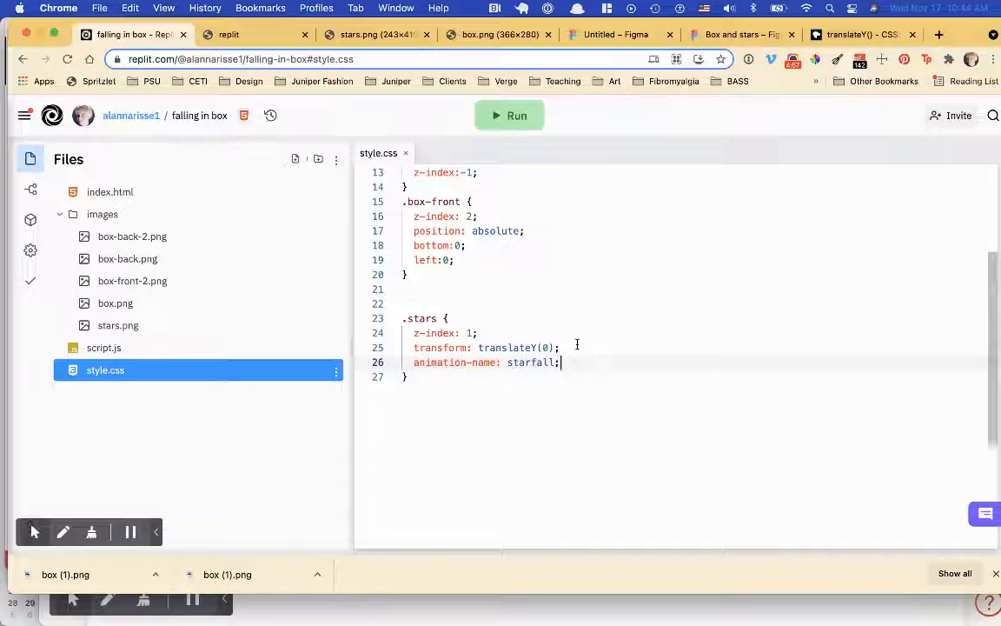
key("Return")
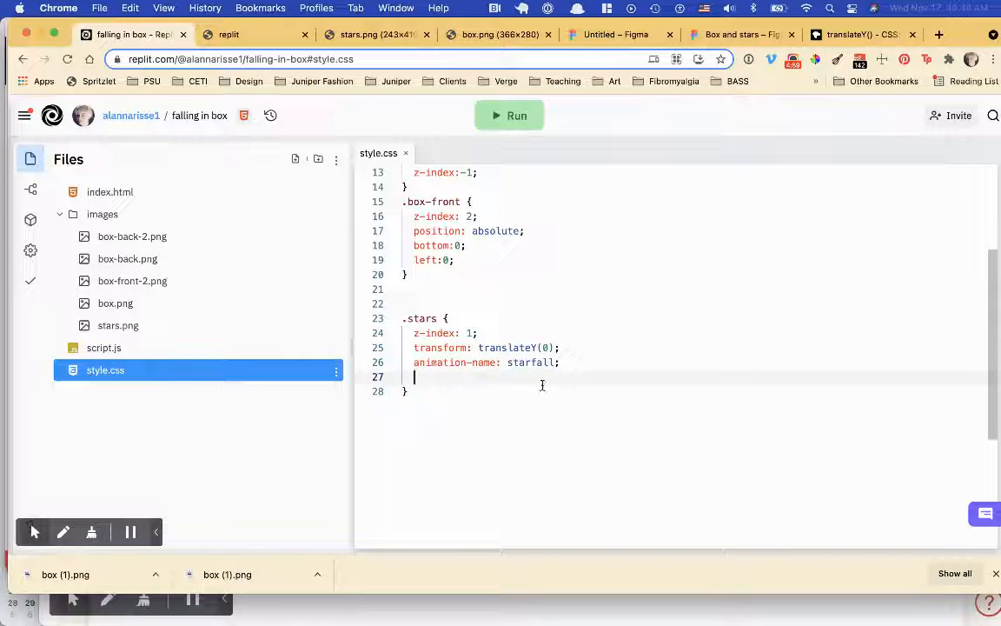
Step: Give .stars a 2s animation-duration and forwards animation-fill-mode
type("animation-duration:")
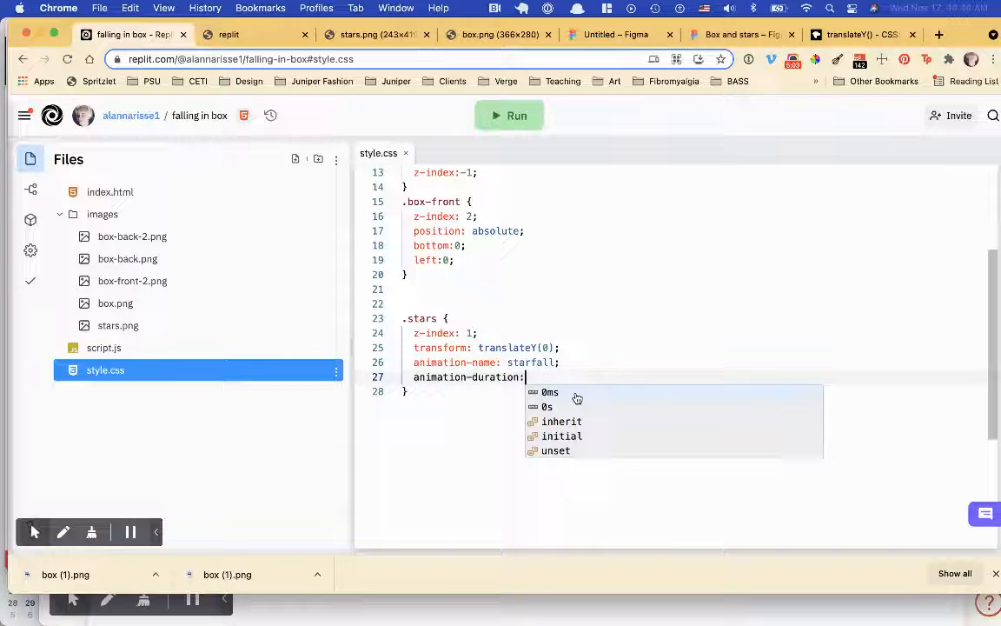
type("2")
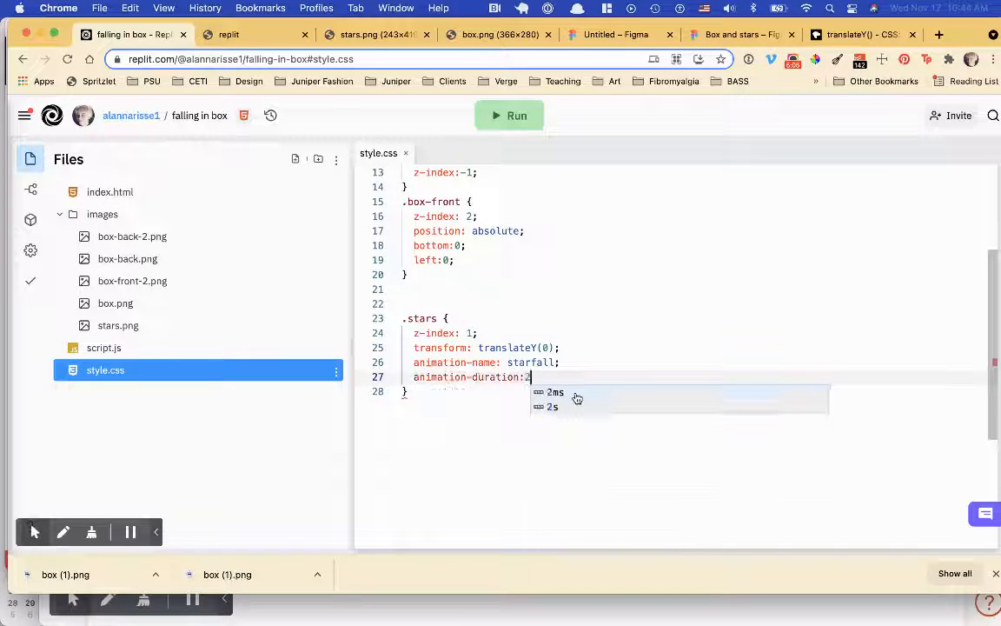
left_click(553, 407)
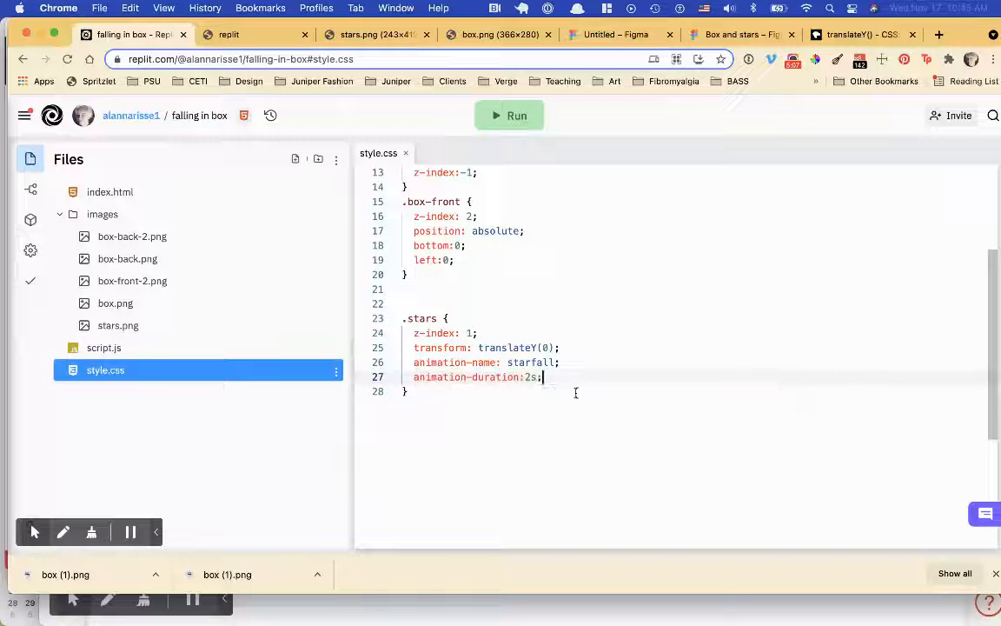
type("animatiuo")
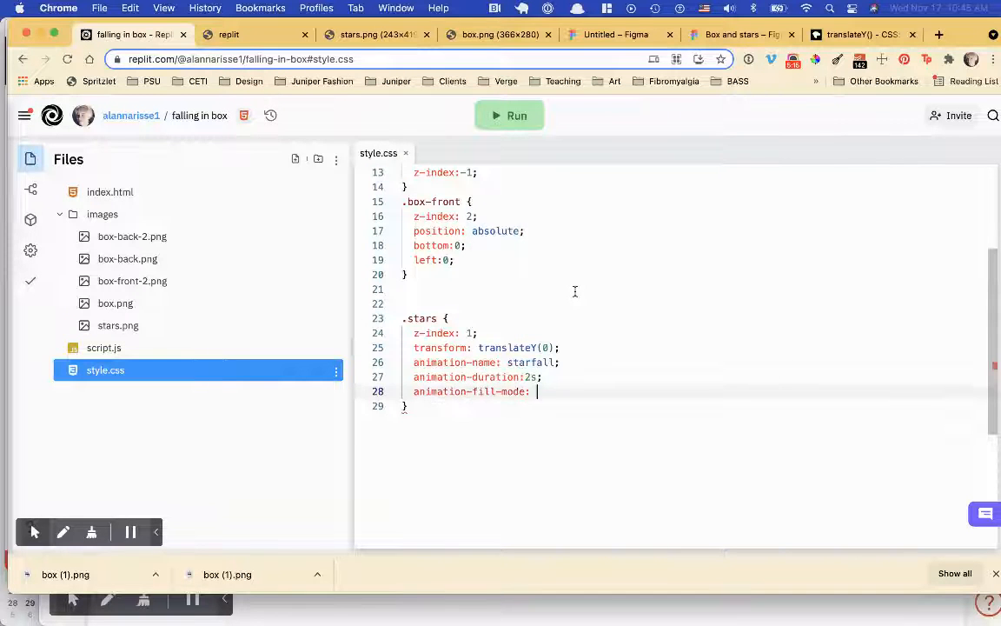
type("forwards;")
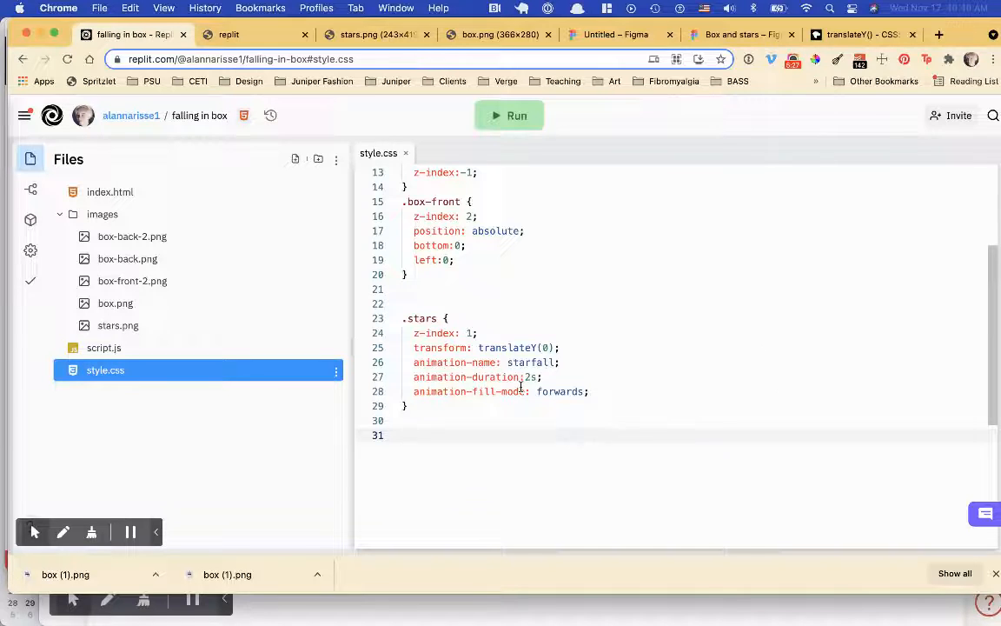
type("@keyfram")
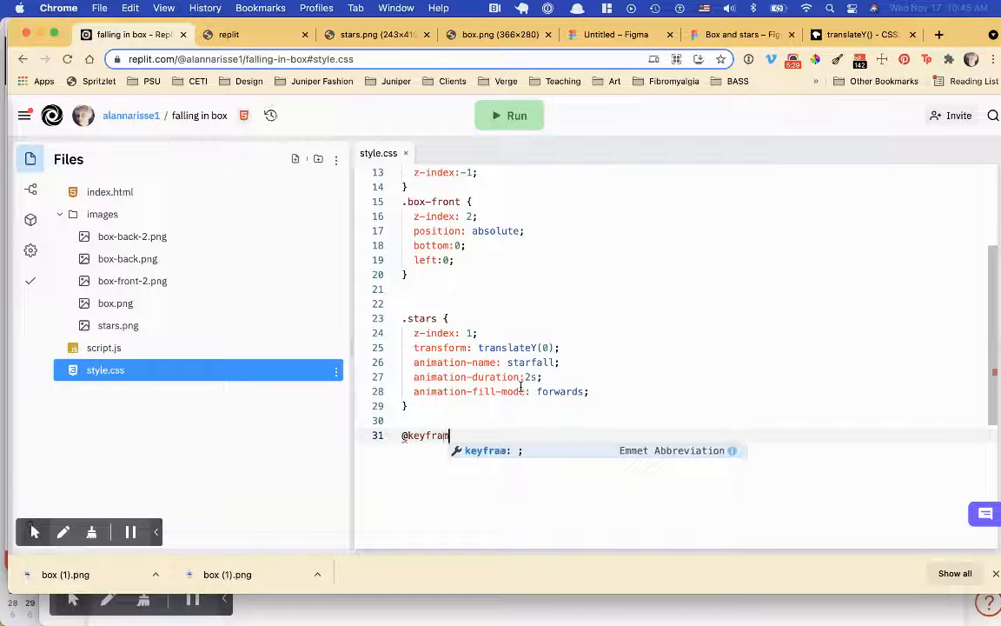
type("es")
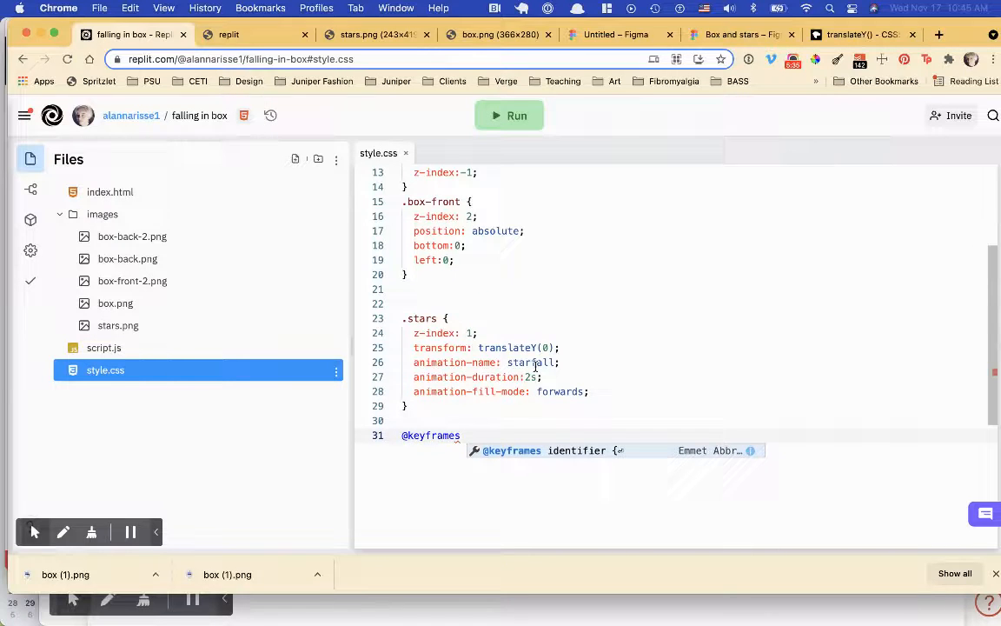
type("starfall")
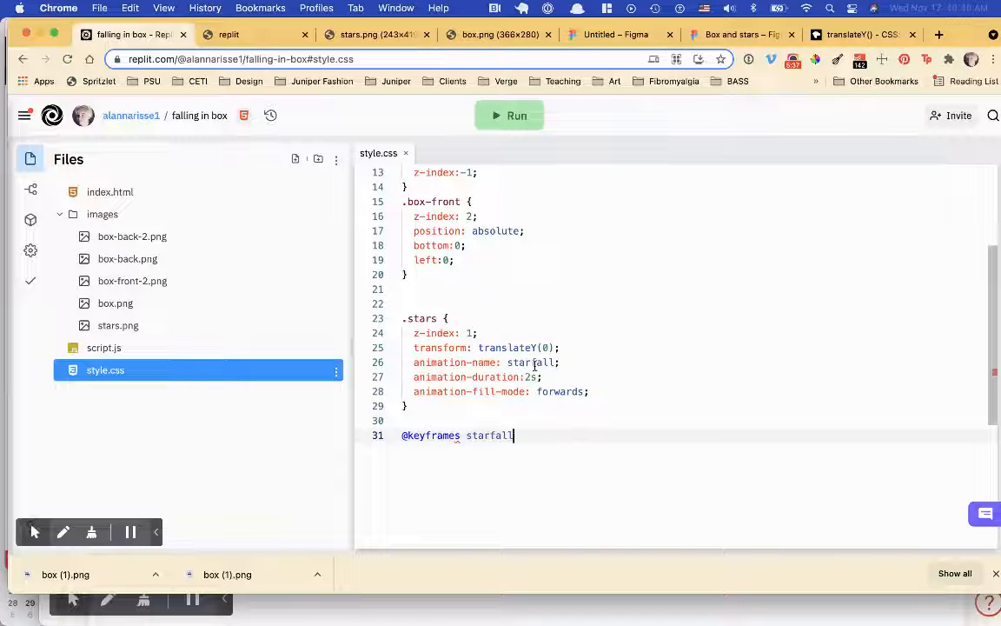
type("{")
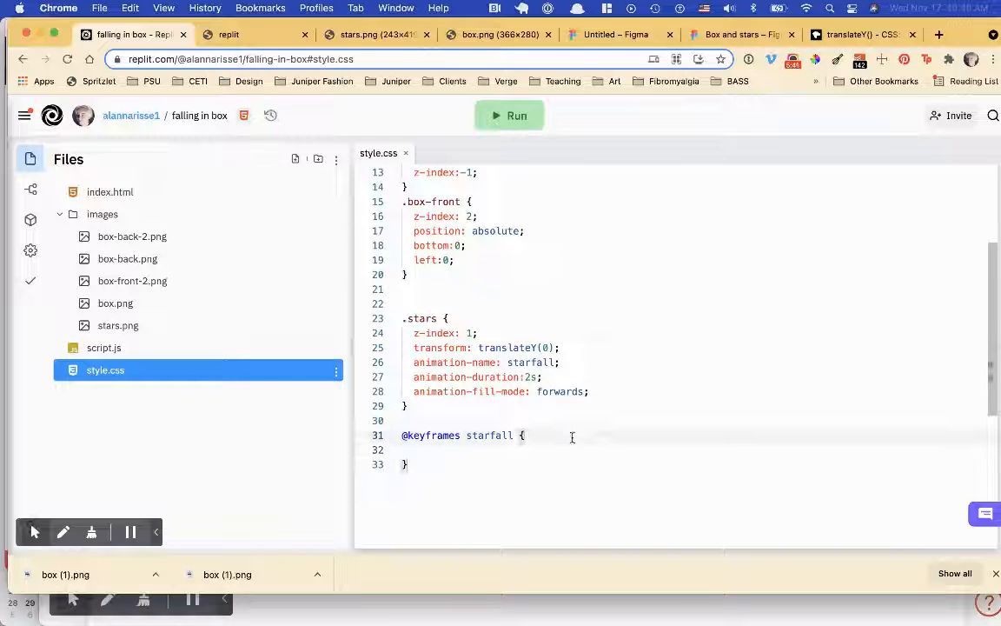
key("Enter")
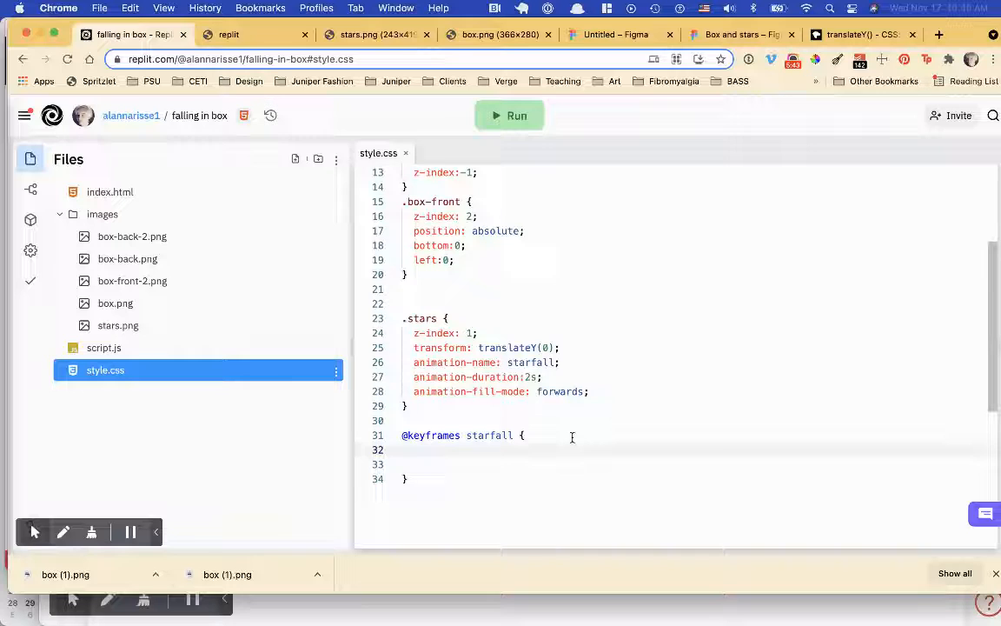
type("0")
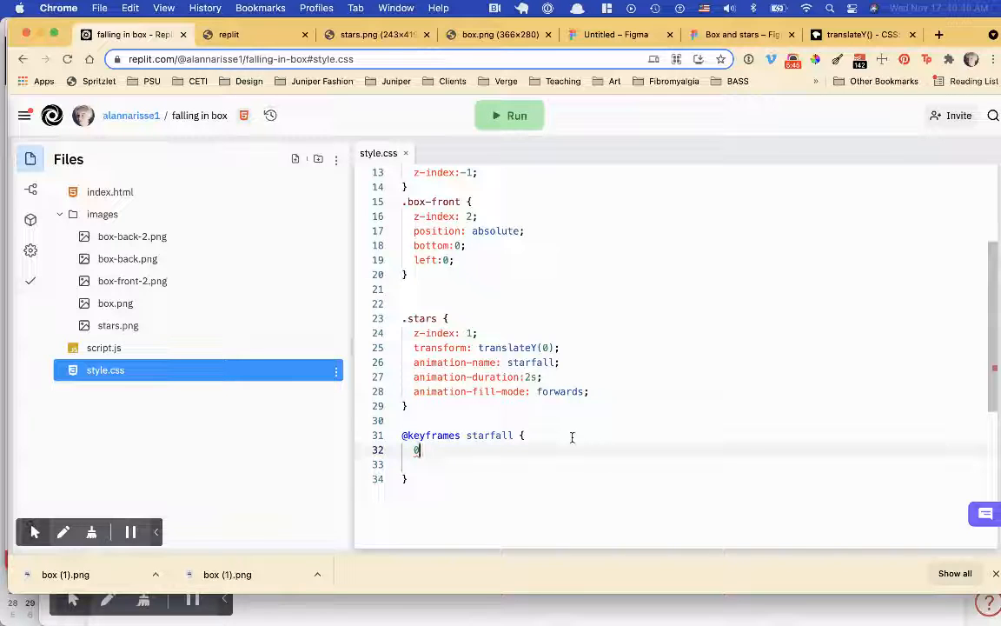
type("% {}")
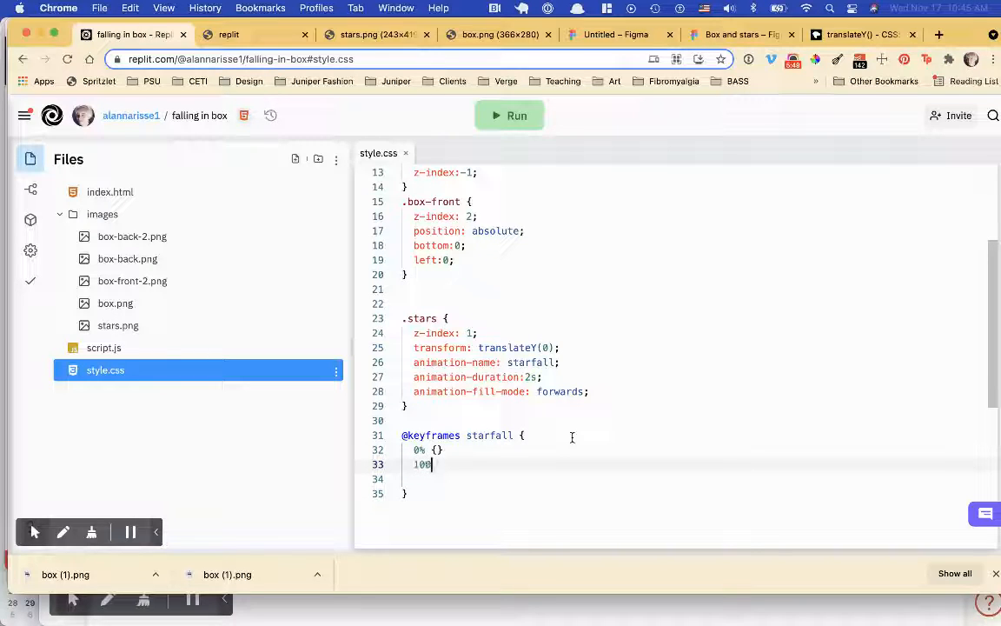
Step: Make the keyframes go from translateY(0) at 0% to translateY(500px) at 100%
type("%")
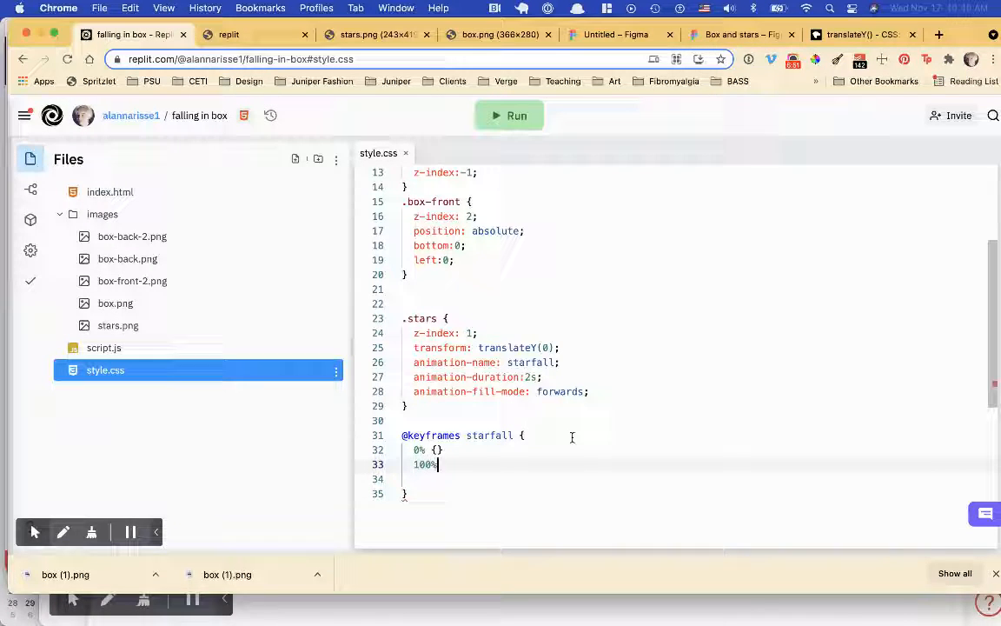
type("{")
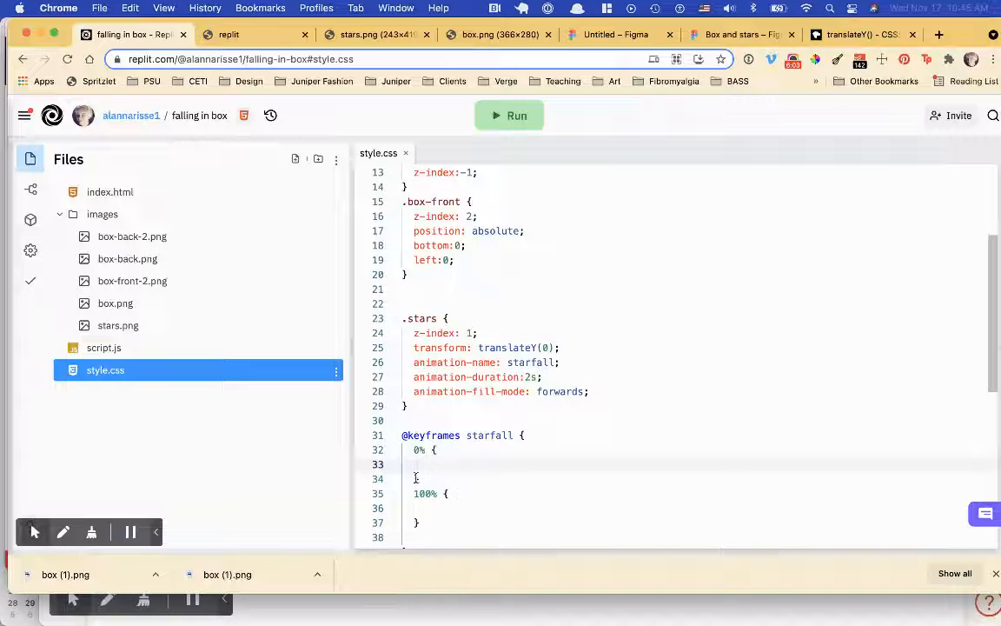
type("transform: translateY(0);")
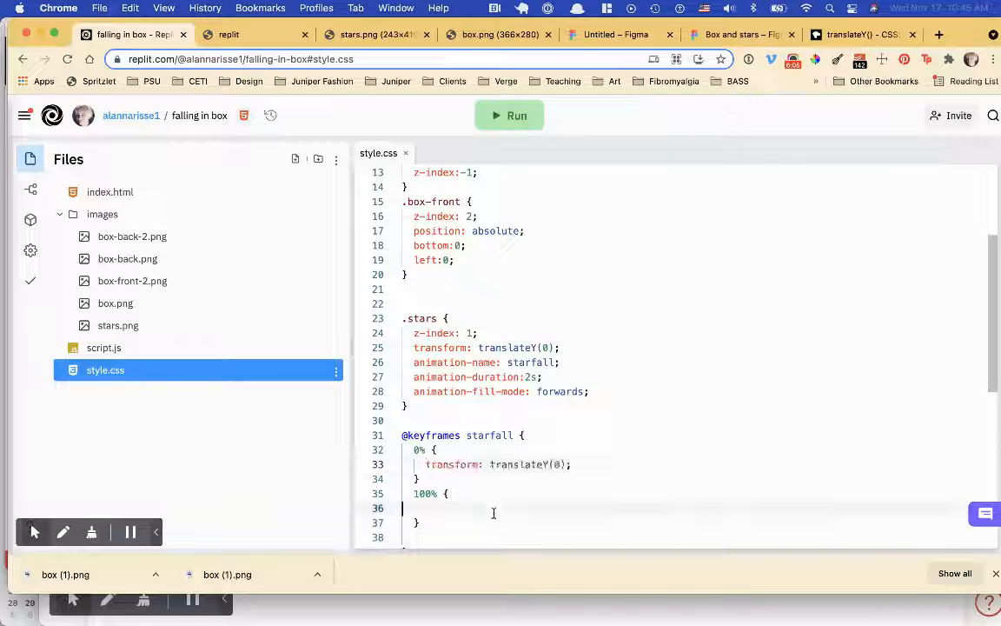
type("transform: translateY(0);")
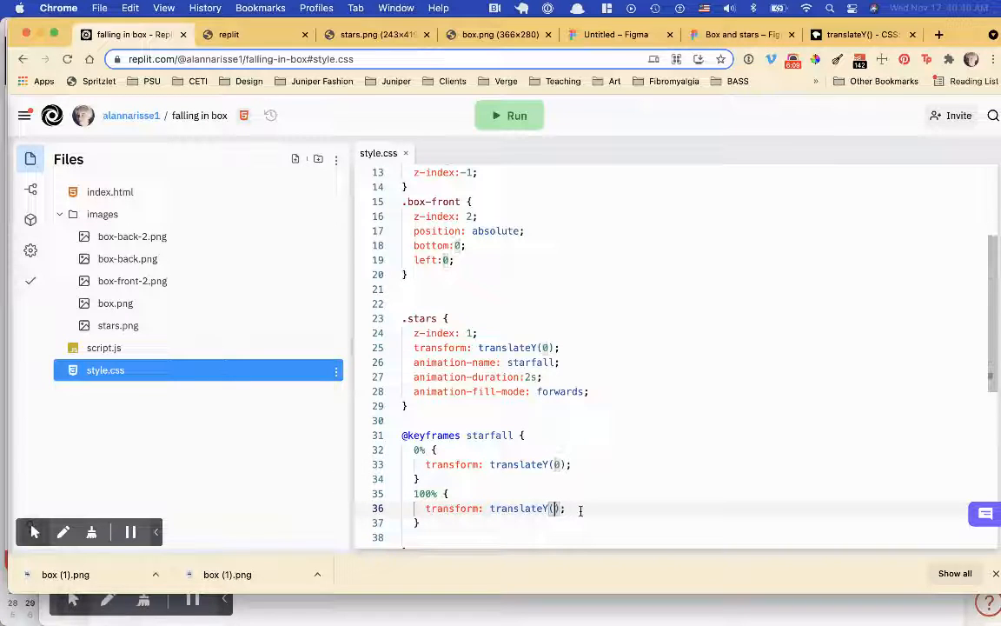
type("500px")
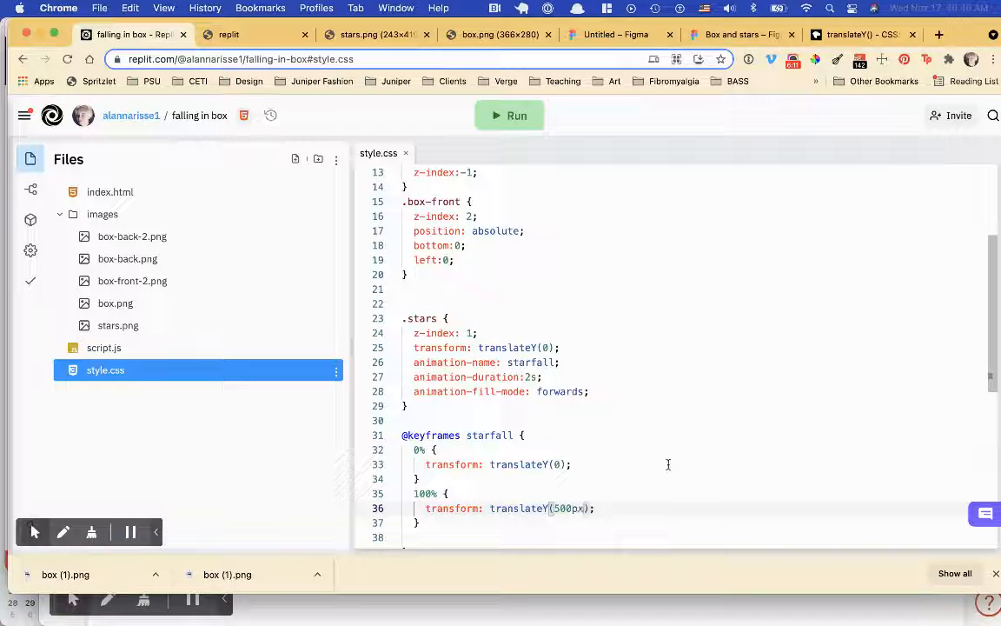
left_click(417, 479)
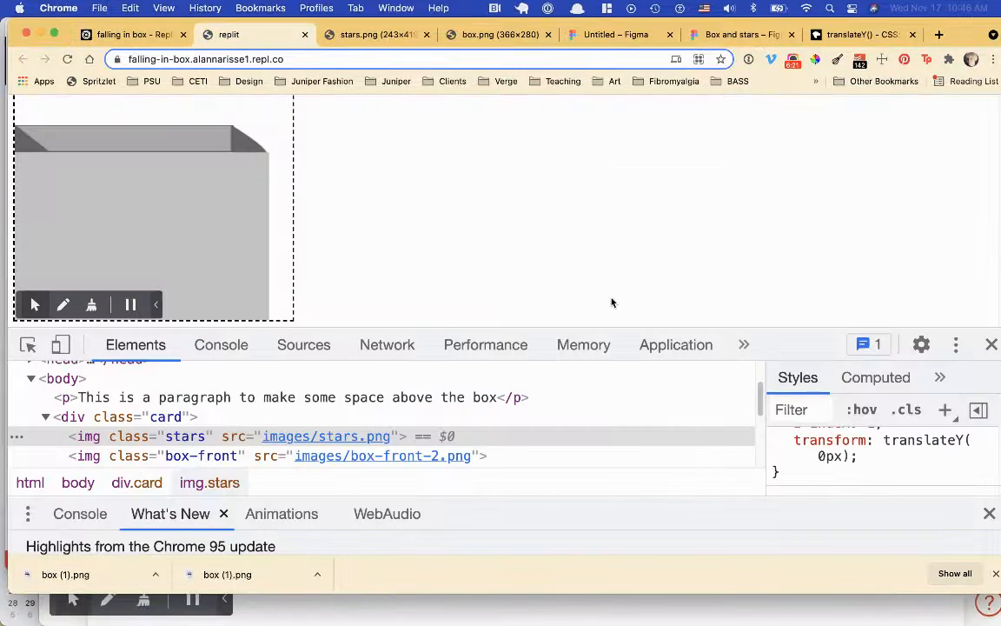
left_click(990, 344)
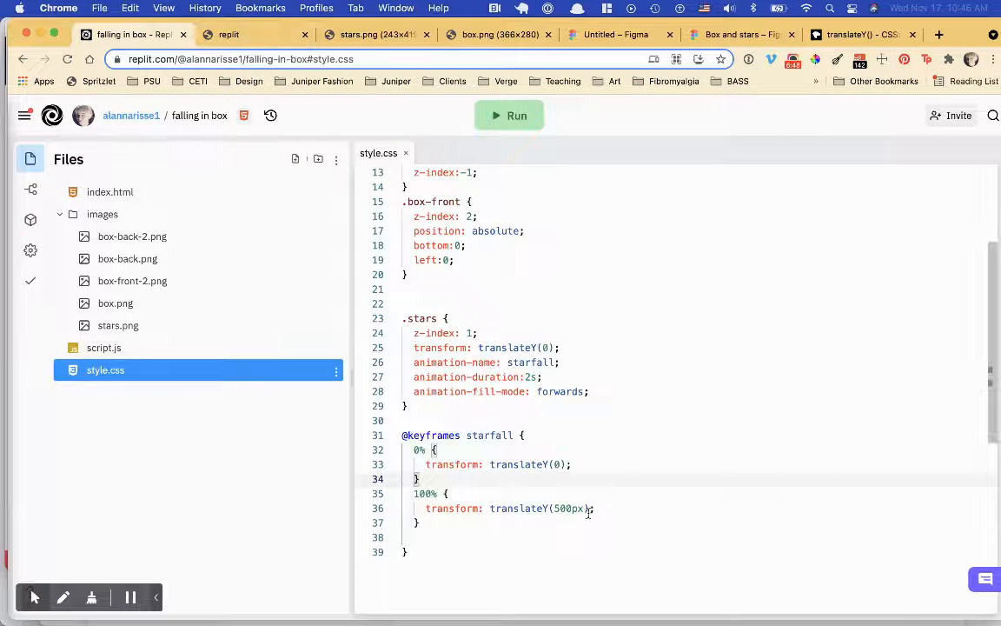
Step: Add animation-delay: 2s to .stars and watch the star land in the live page
key("Return")
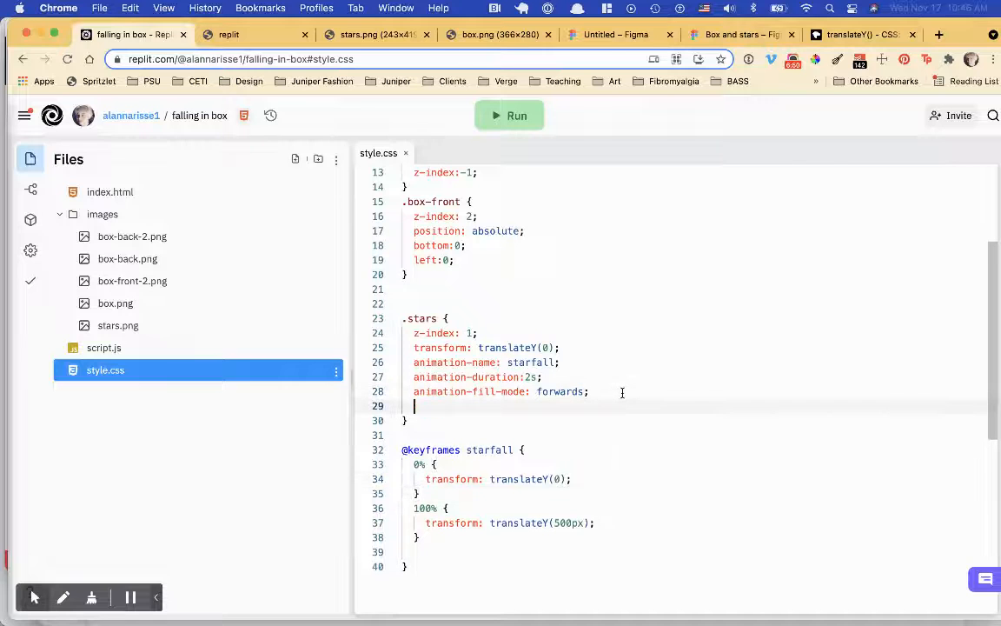
type("animation")
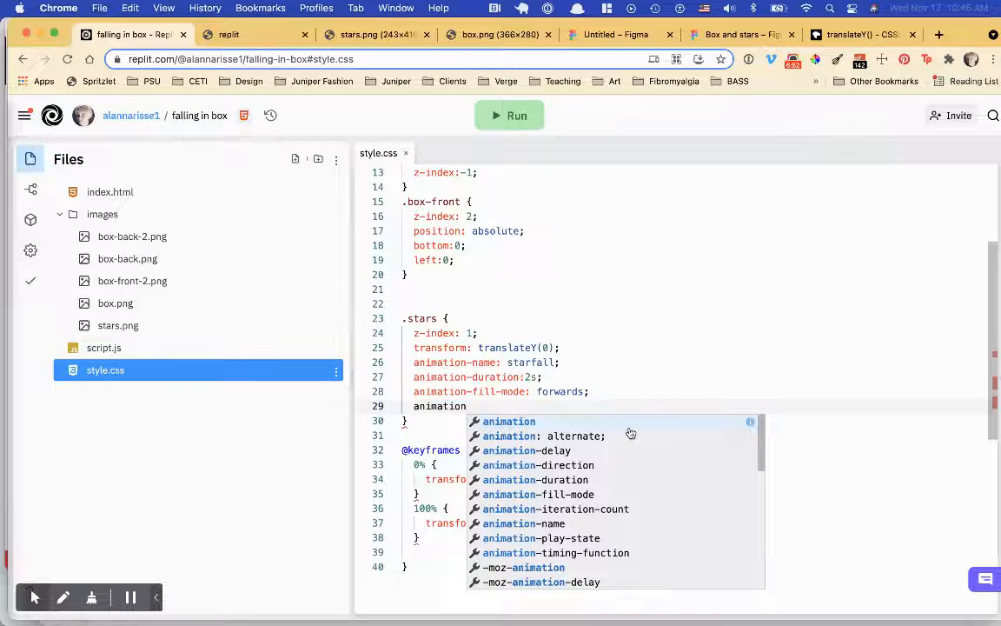
left_click(526, 449)
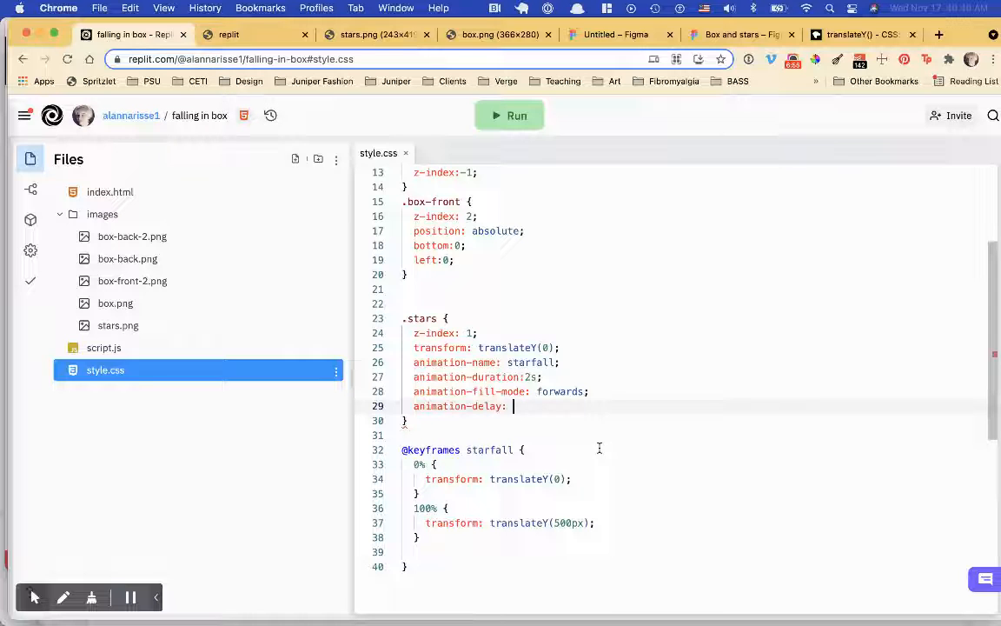
type("2s;")
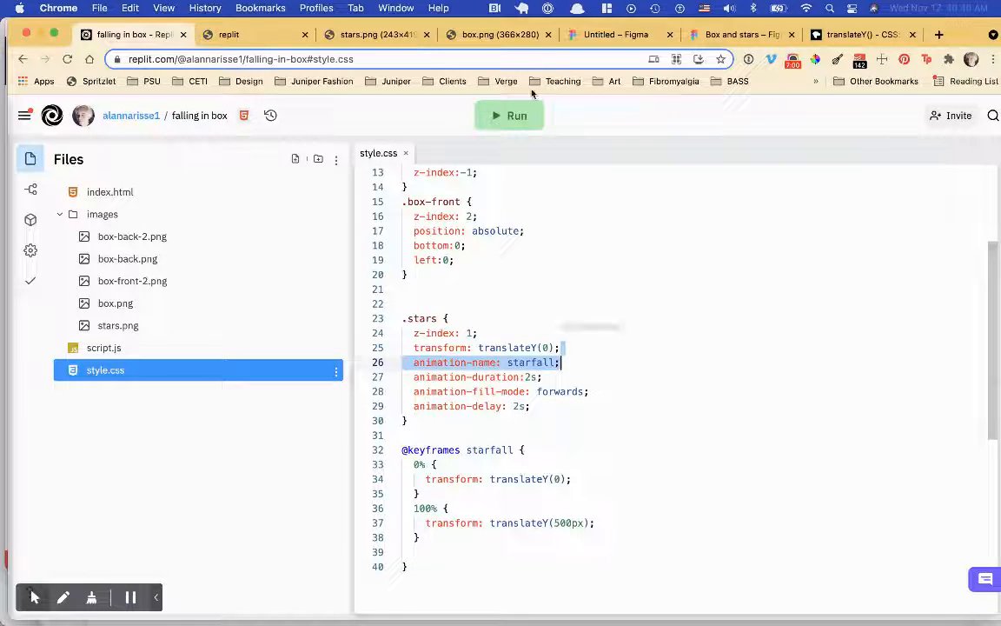
left_click(131, 34)
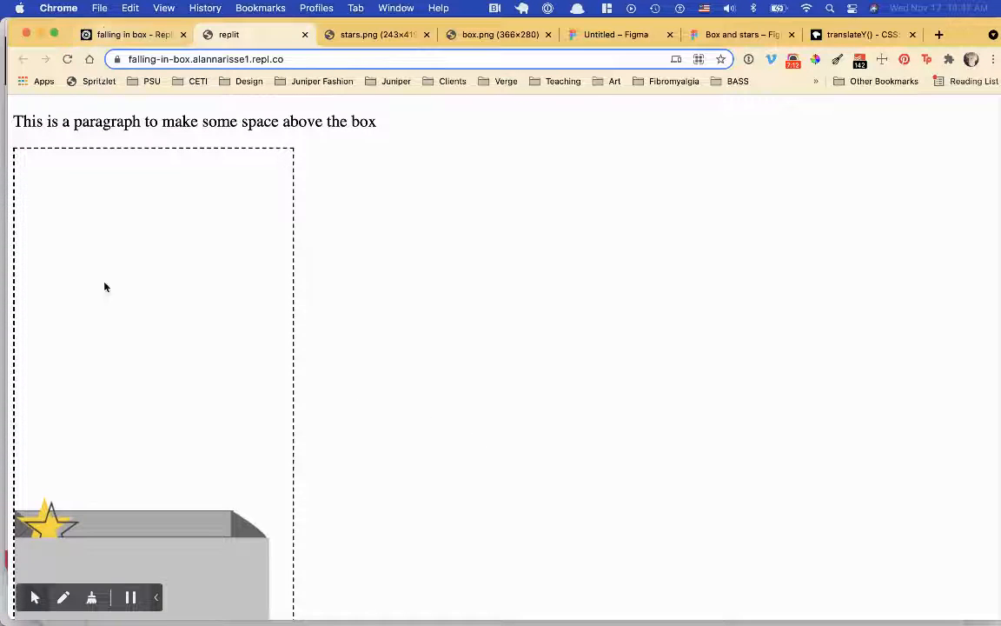
mouse_move(97, 498)
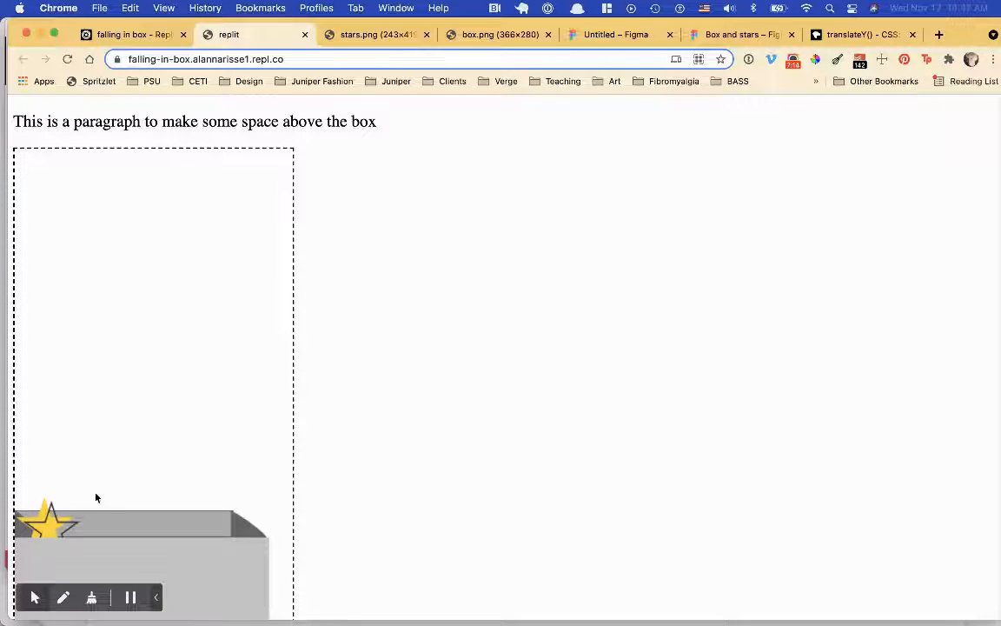
left_click(131, 34)
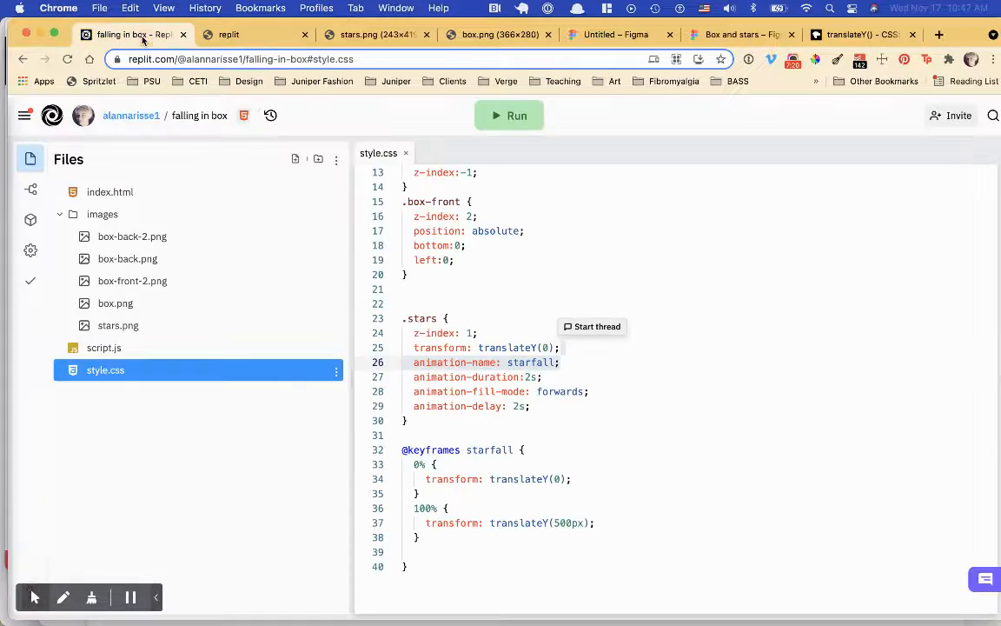
Step: Change the .card height from 800px to 100vh and preview the page
scroll("up", 3)
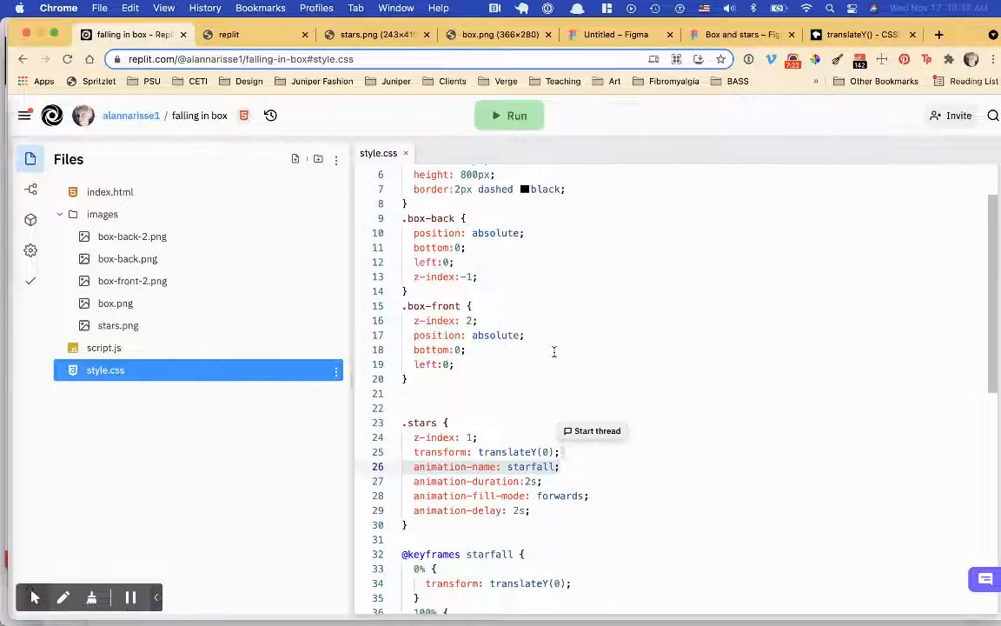
scroll("up", 3)
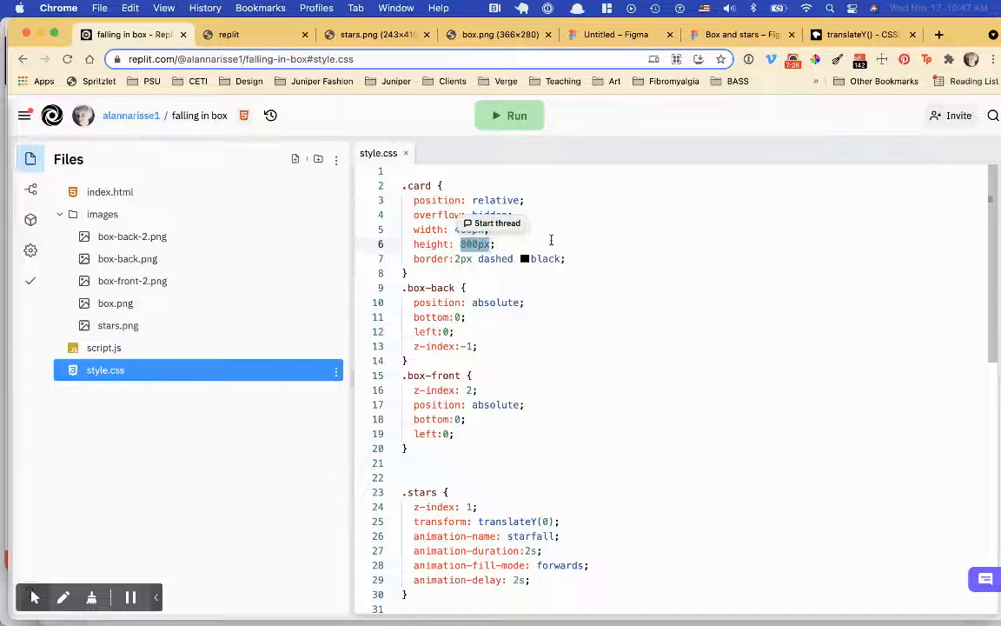
type("100v")
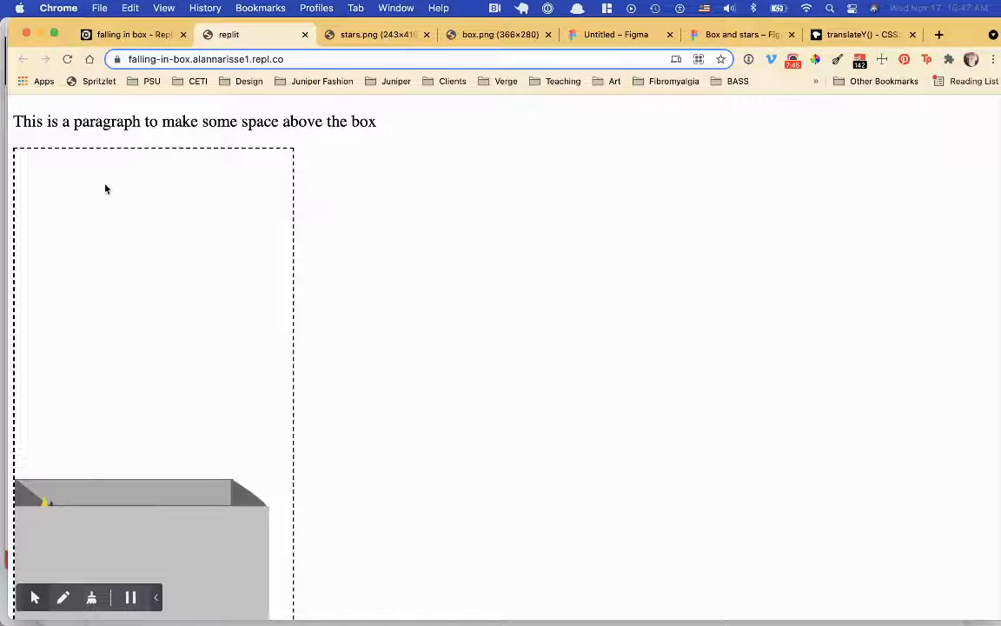
left_click(229, 33)
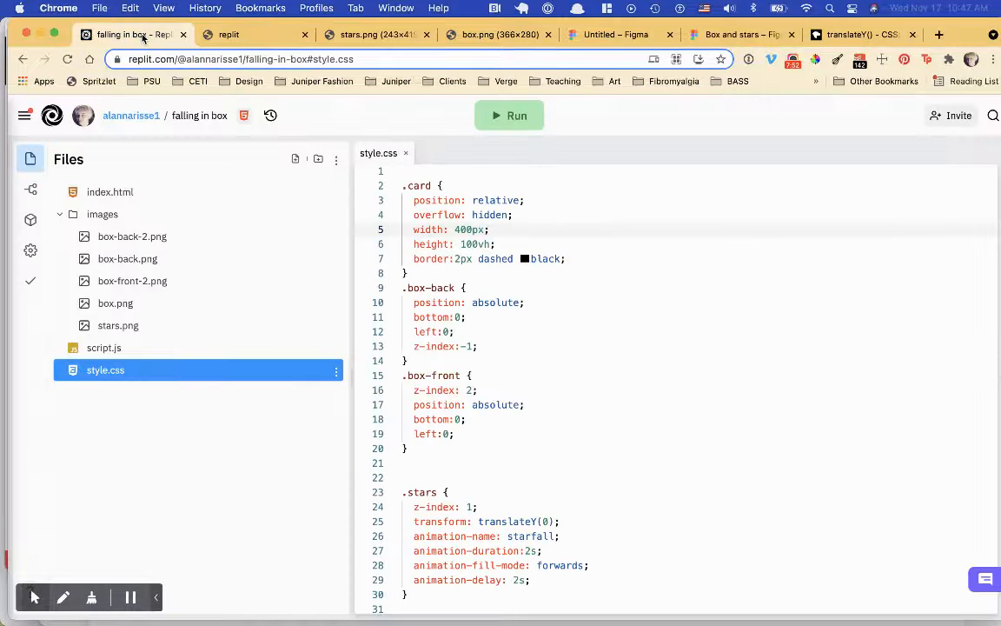
Step: Start the stars at translateY(-400px), use a 3s duration, and set card height 90vh
scroll("down", 3)
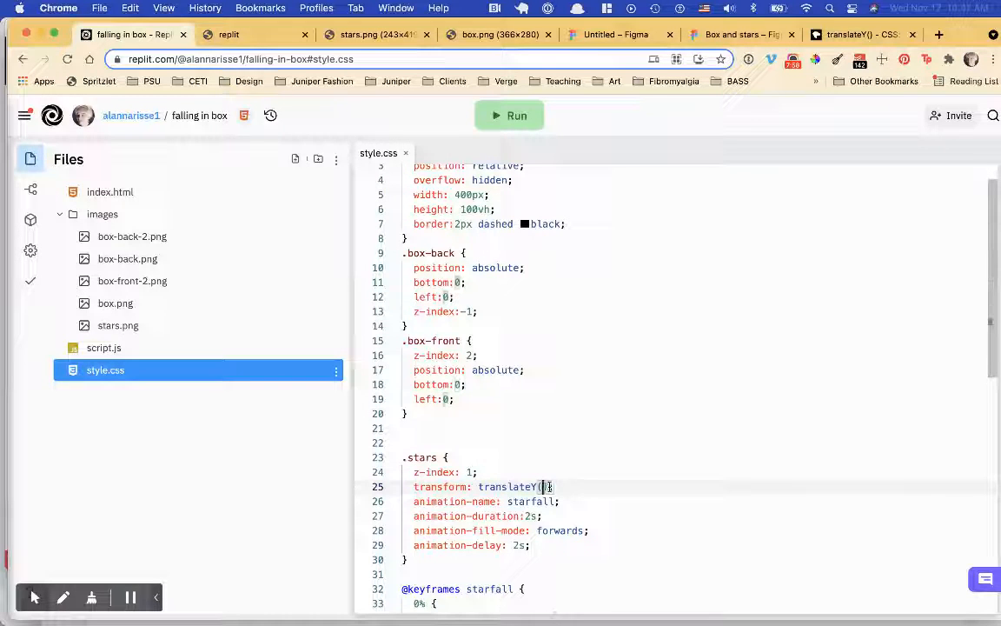
type("-800")
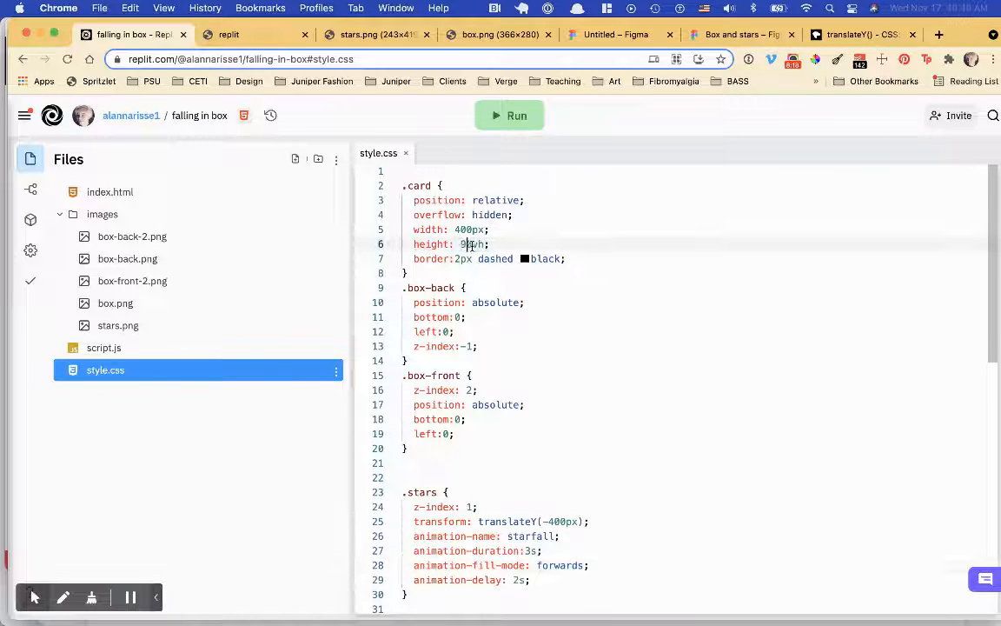
left_click(509, 115)
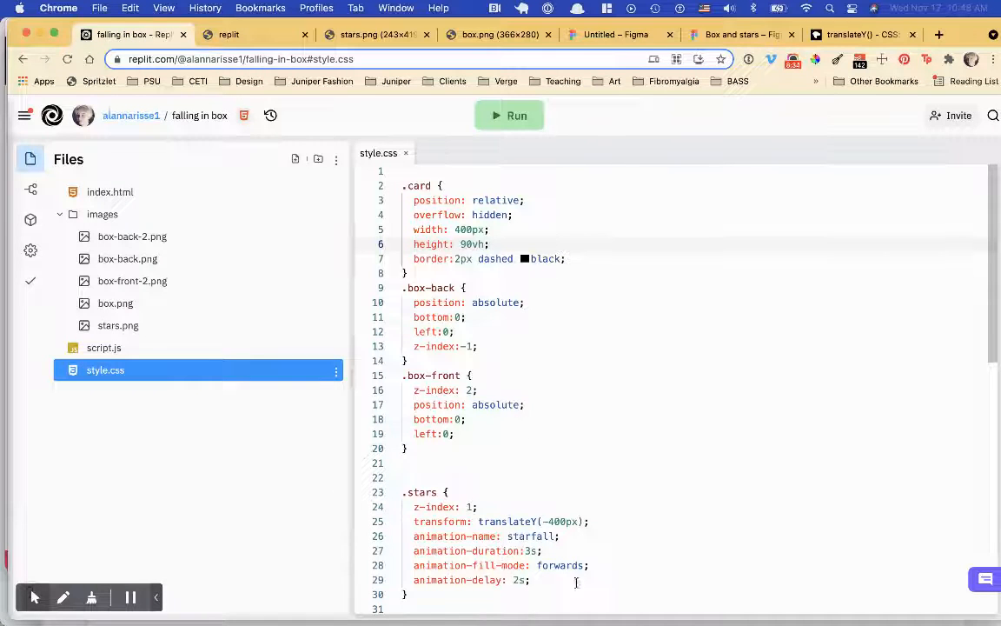
scroll("down", 3)
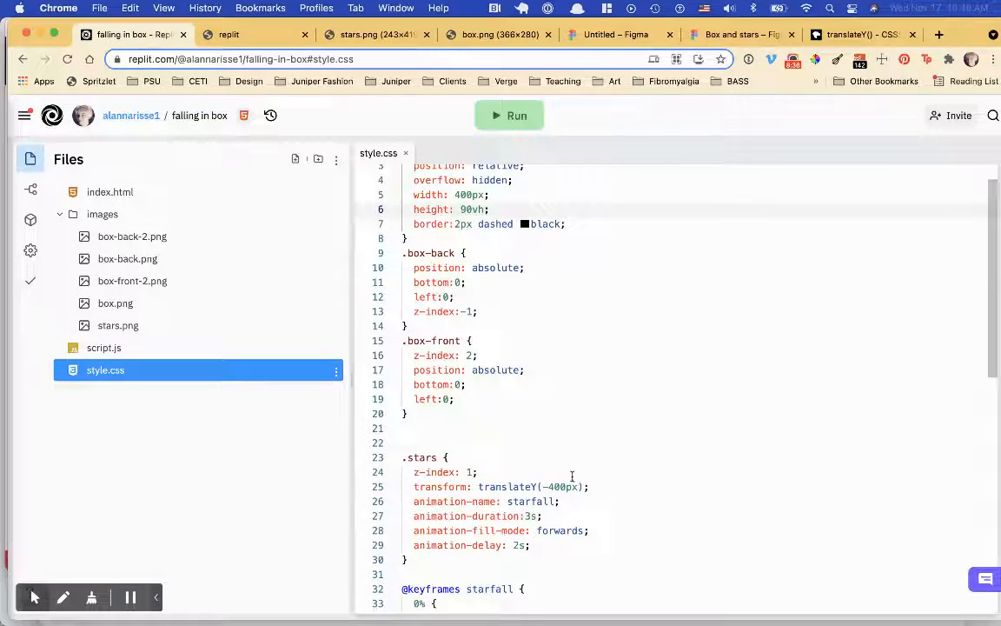
double_click(565, 487)
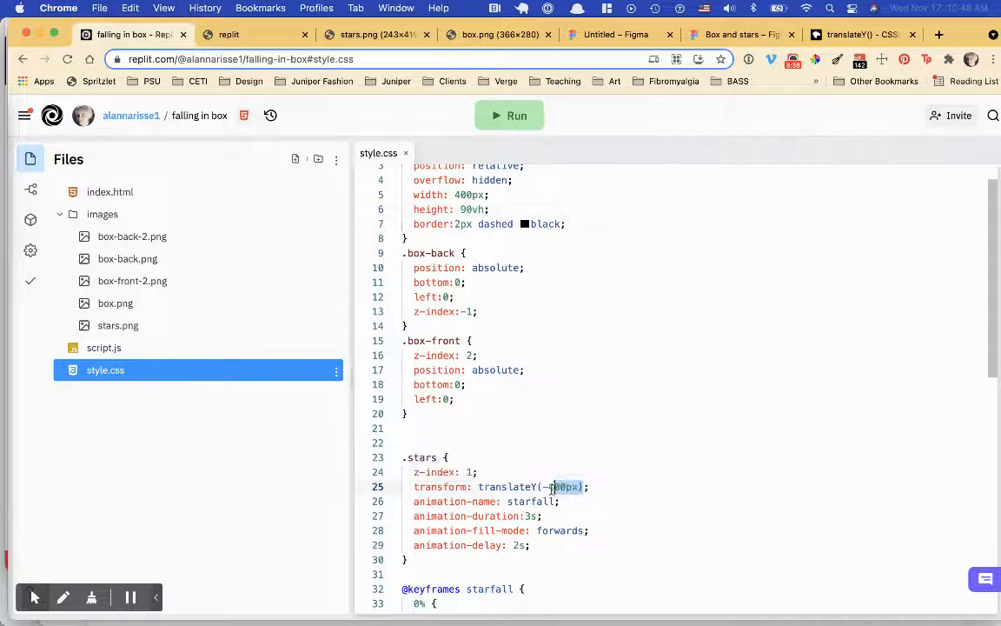
scroll("down", 3)
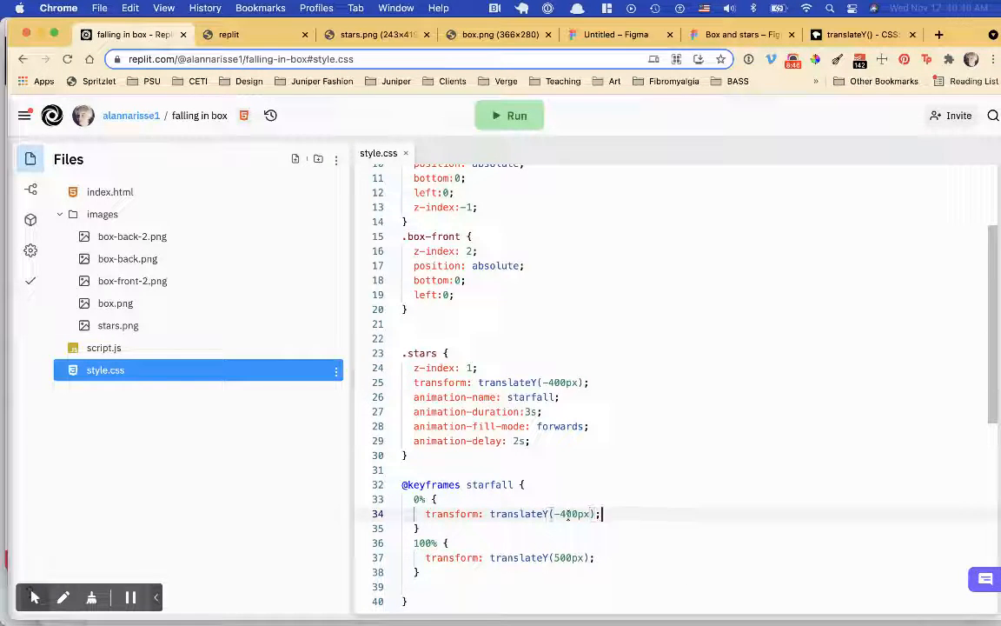
Step: Watch the stars fall onto the gray box, checking style.css, then replay the page
left_click(508, 115)
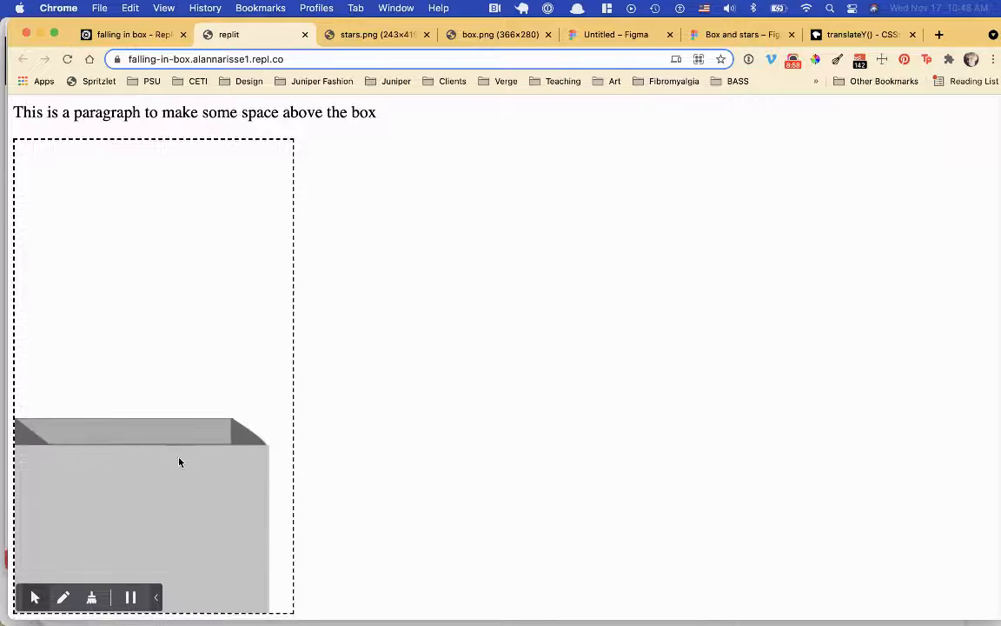
left_click(229, 34)
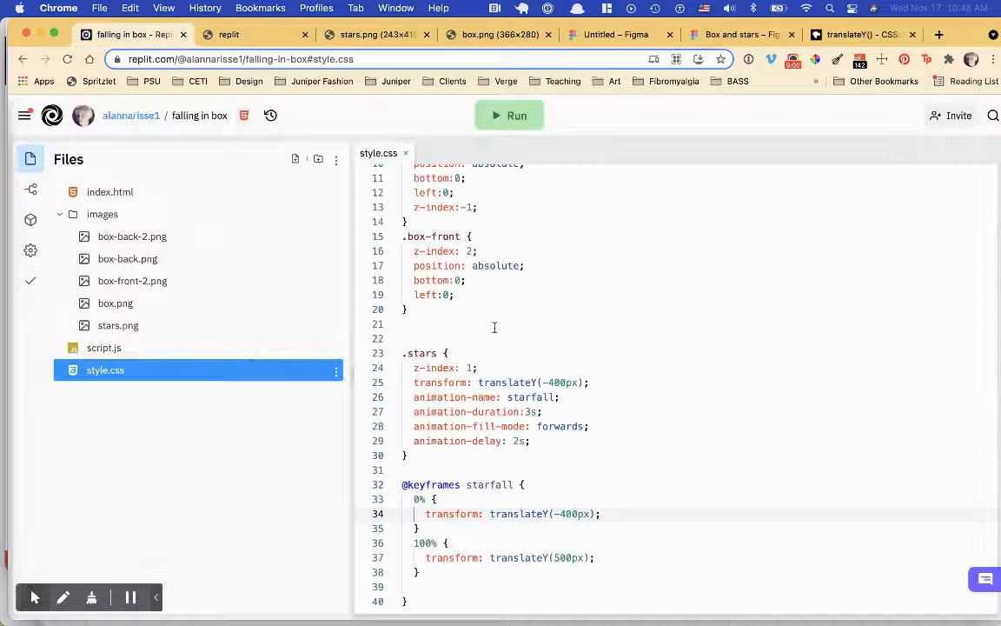
double_click(568, 557)
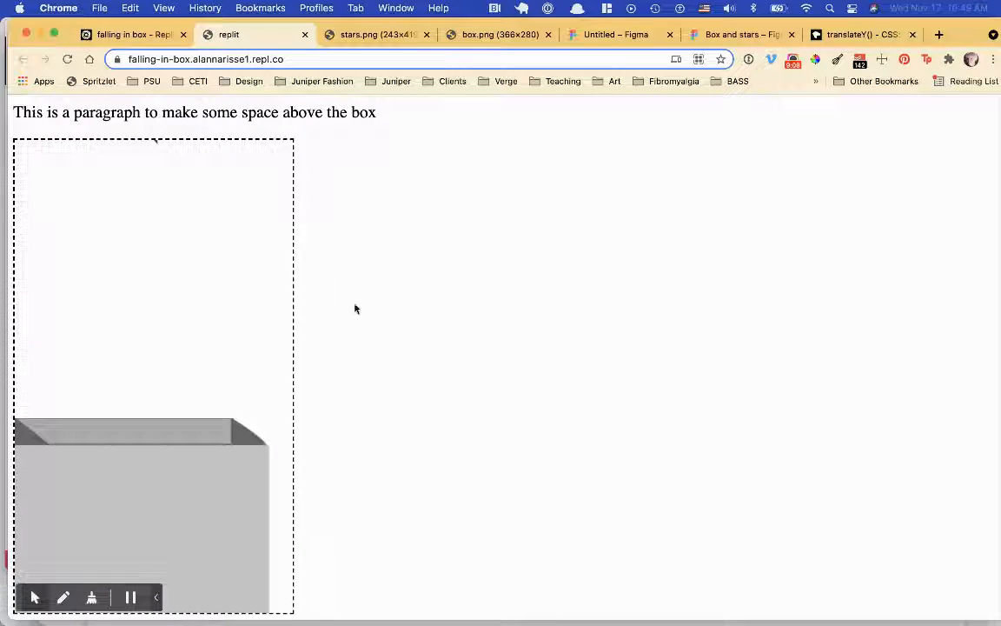
mouse_move(324, 325)
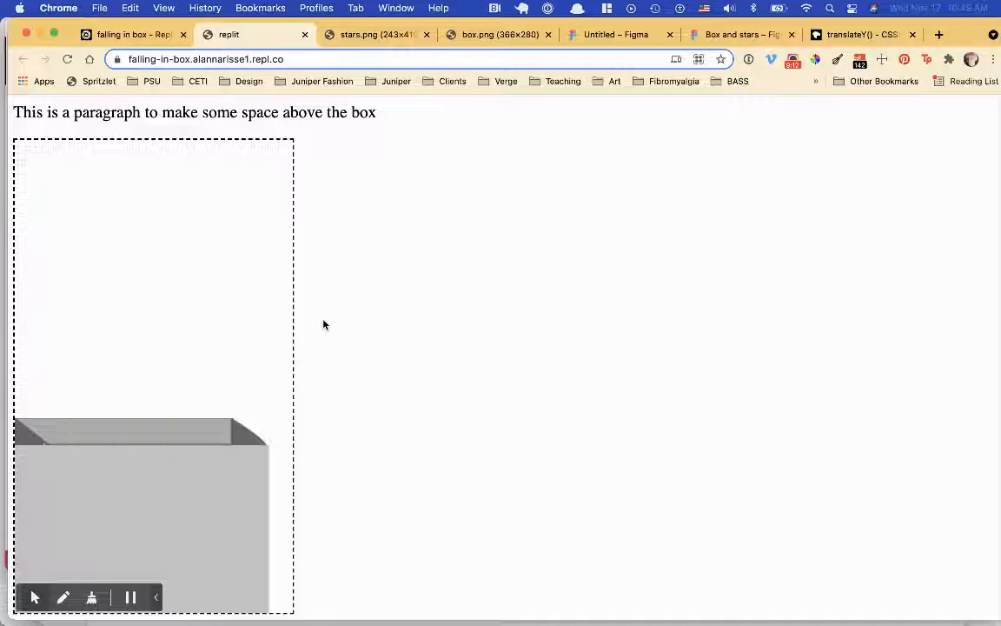